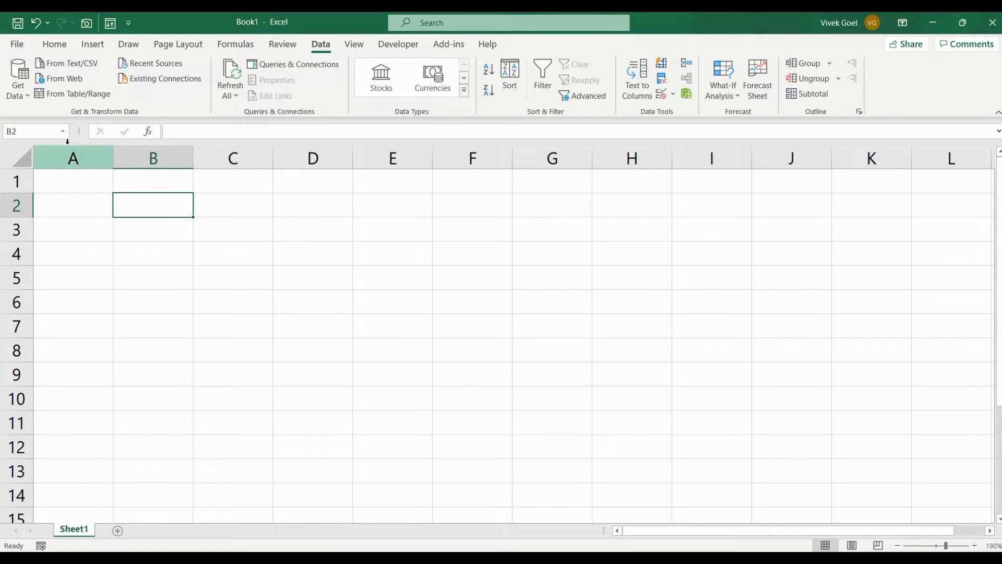
# Step: From cell A1 of the empty sheet, start importing the pipe-delimited Id, Name, Salary file
pyautogui.click(56, 184)
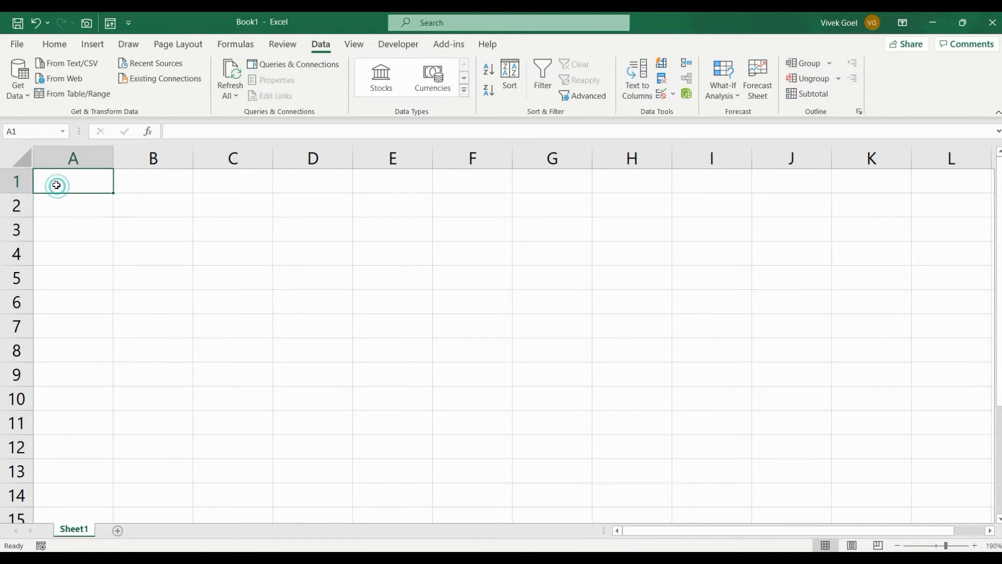
pyautogui.click(57, 185)
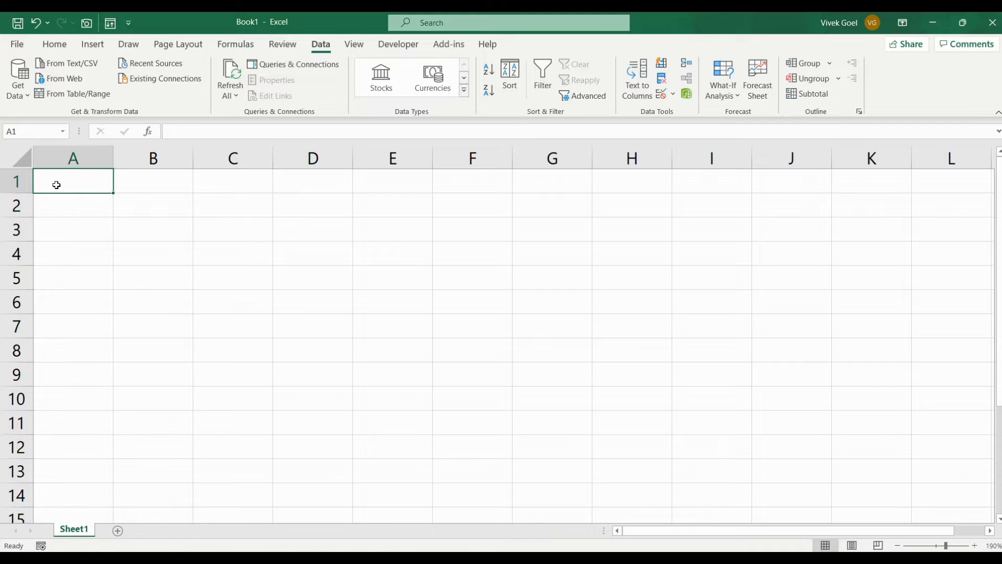
pyautogui.click(18, 79)
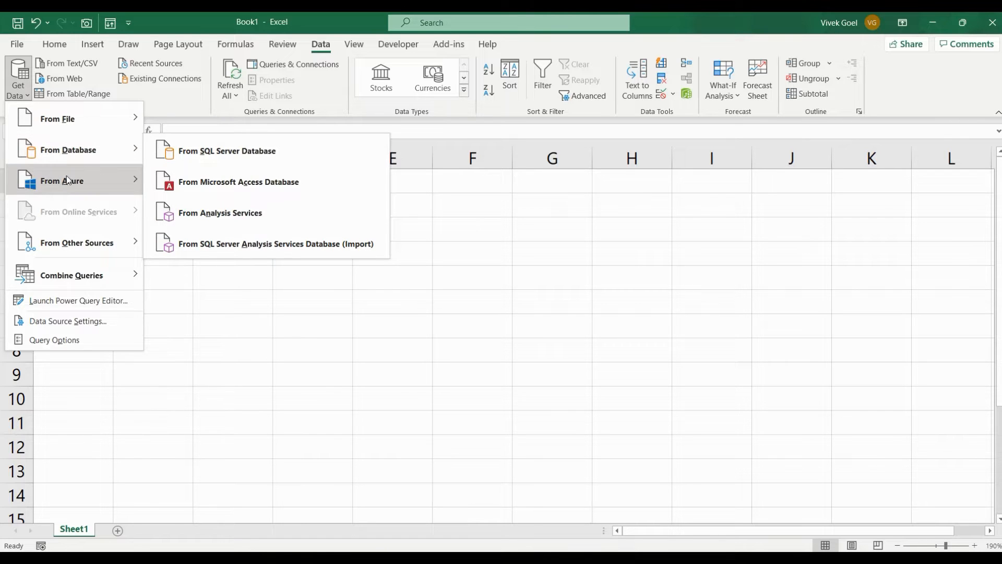
pyautogui.moveTo(67, 150)
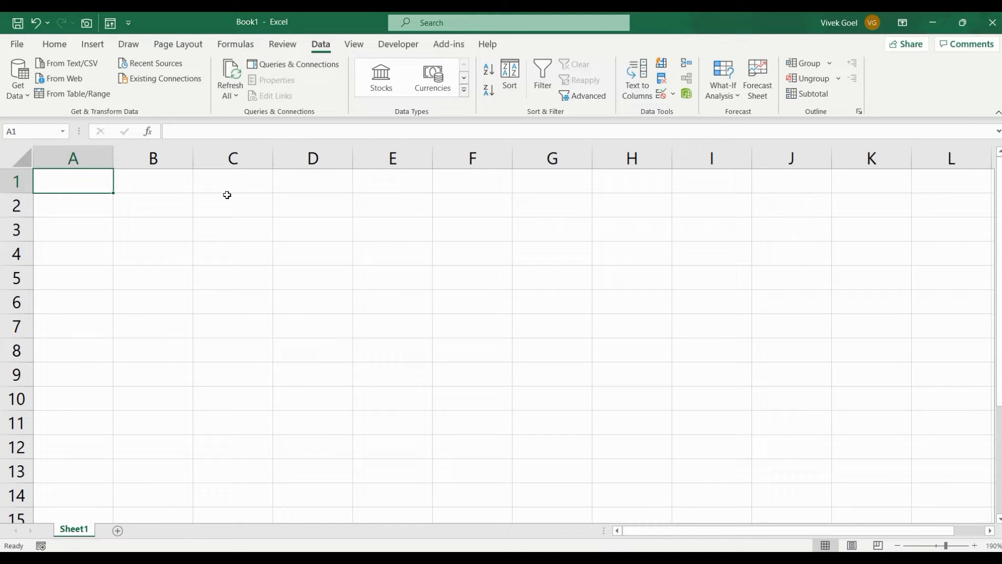
pyautogui.moveTo(73, 63)
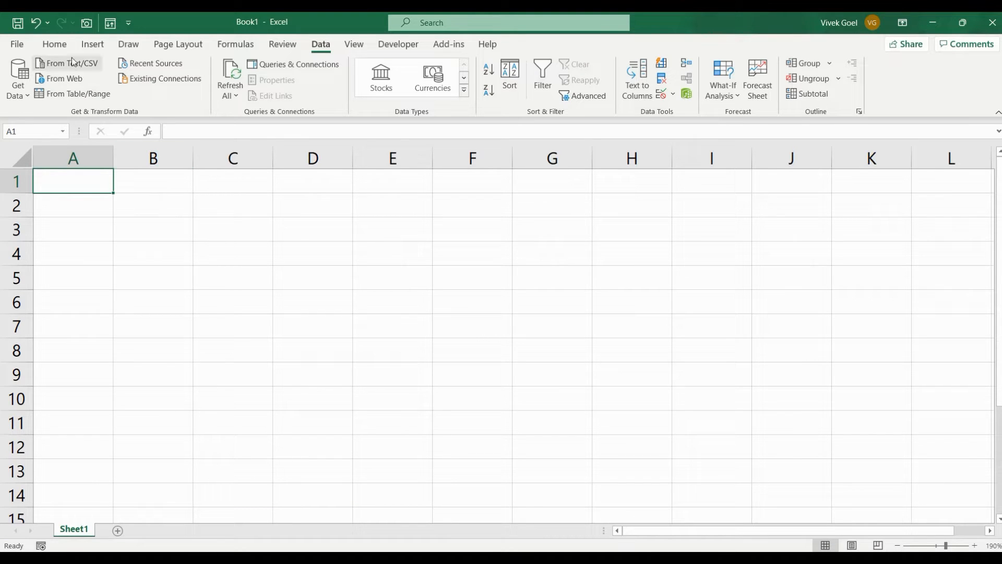
pyautogui.moveTo(195, 72)
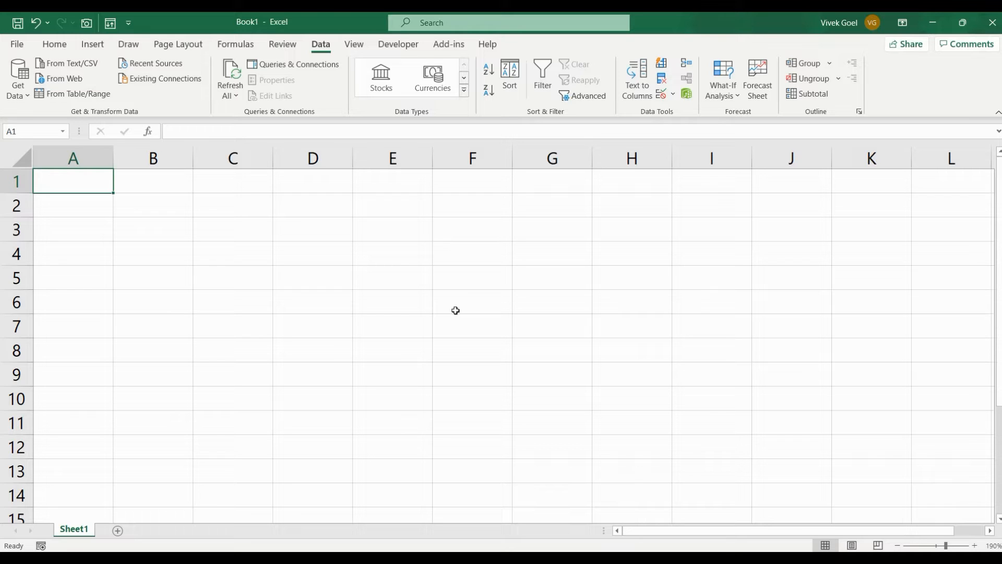
pyautogui.moveTo(294, 213)
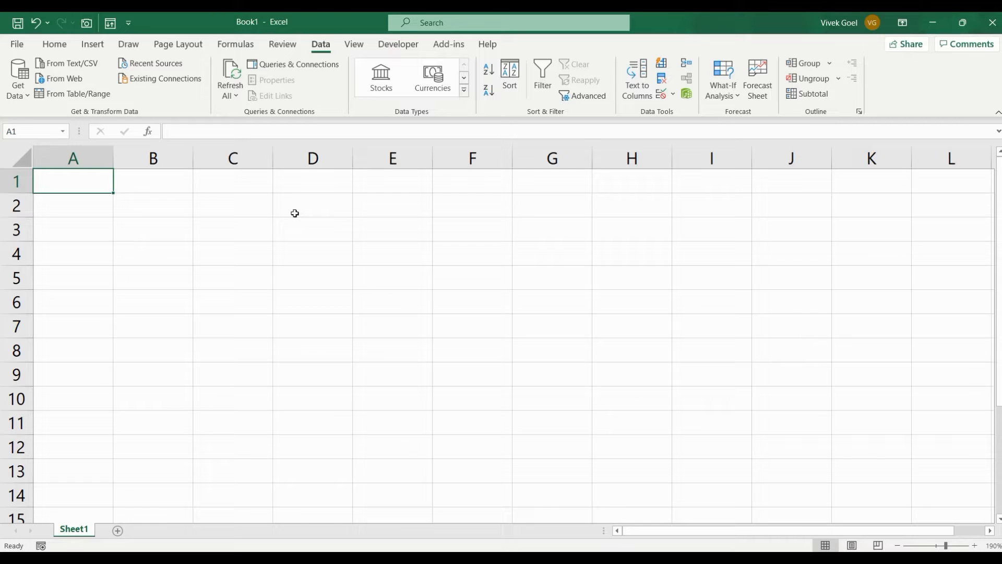
pyautogui.moveTo(637, 88)
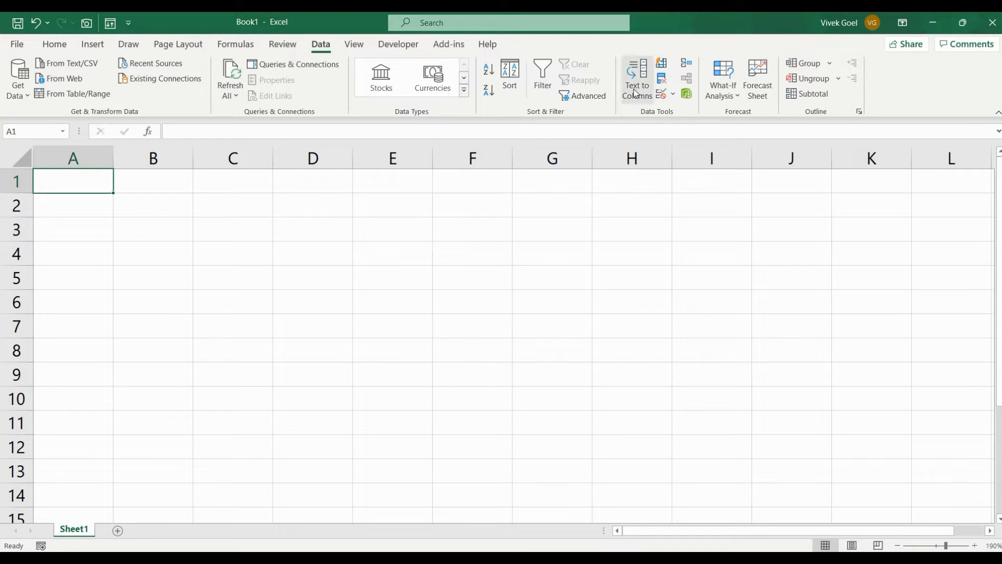
pyautogui.moveTo(663, 82)
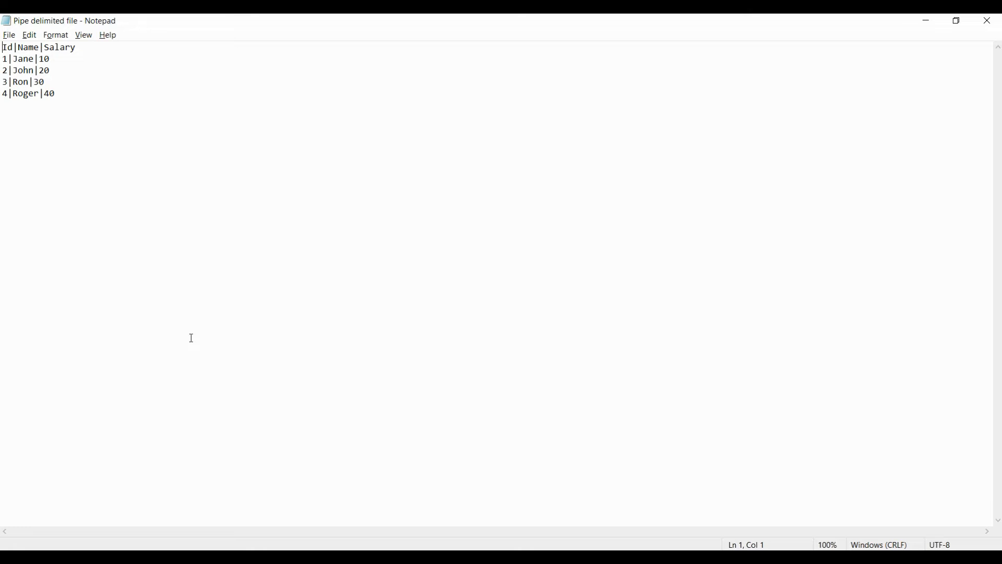
pyautogui.moveTo(111, 20)
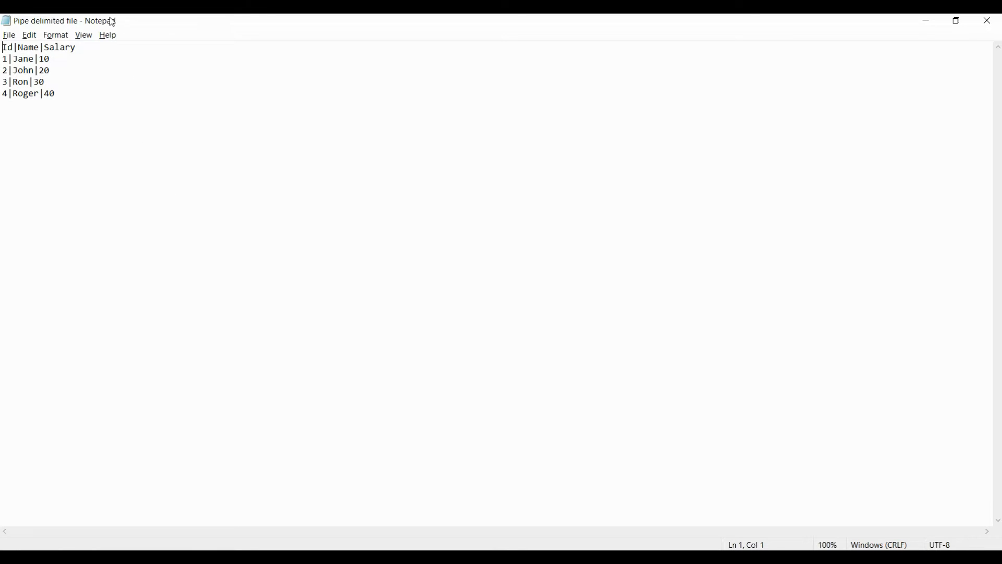
pyautogui.moveTo(90, 17)
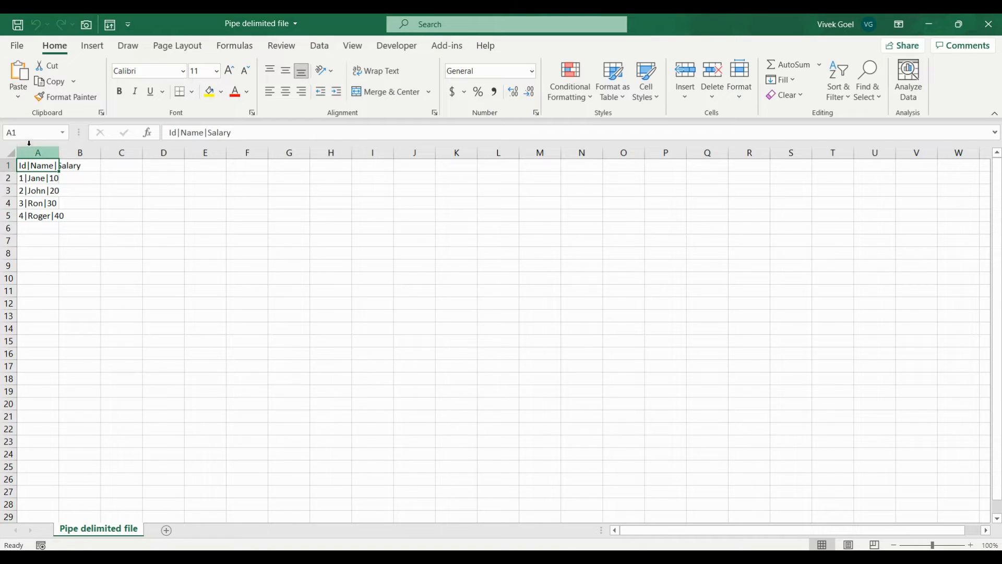
# Step: Split column A's pipe-separated text into Id, Name and Salary columns via Delimited Text to Columns
pyautogui.click(319, 45)
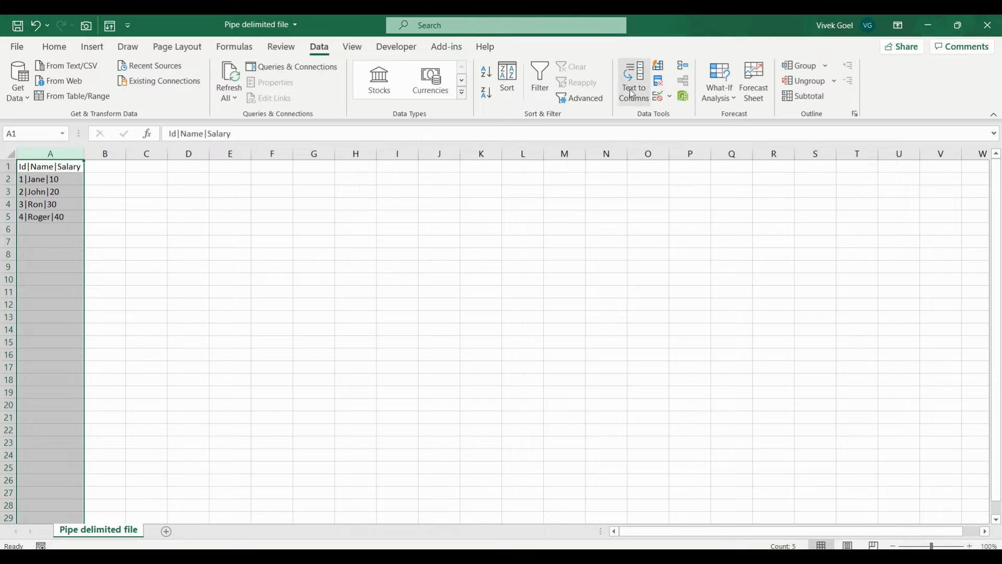
pyautogui.click(628, 81)
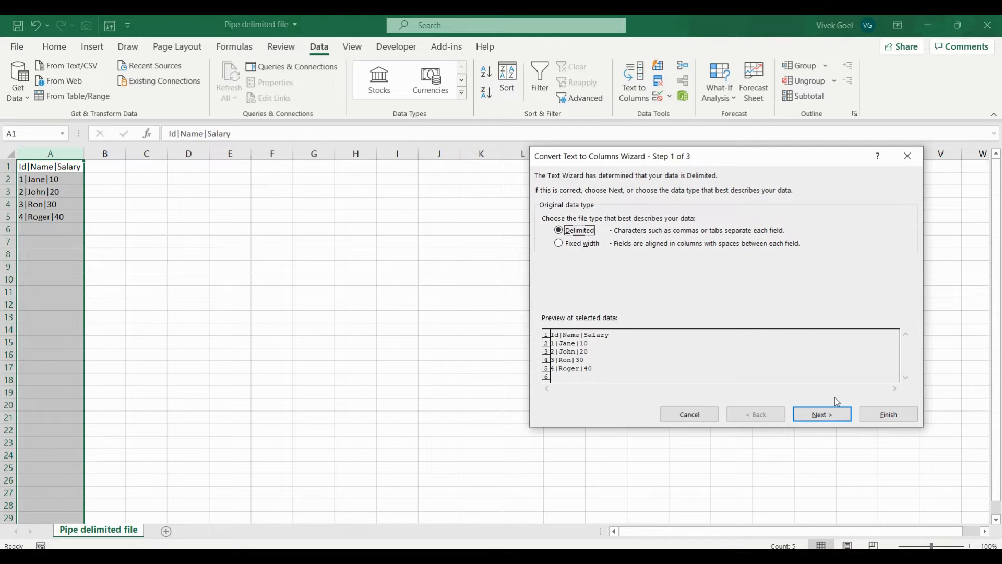
pyautogui.click(821, 414)
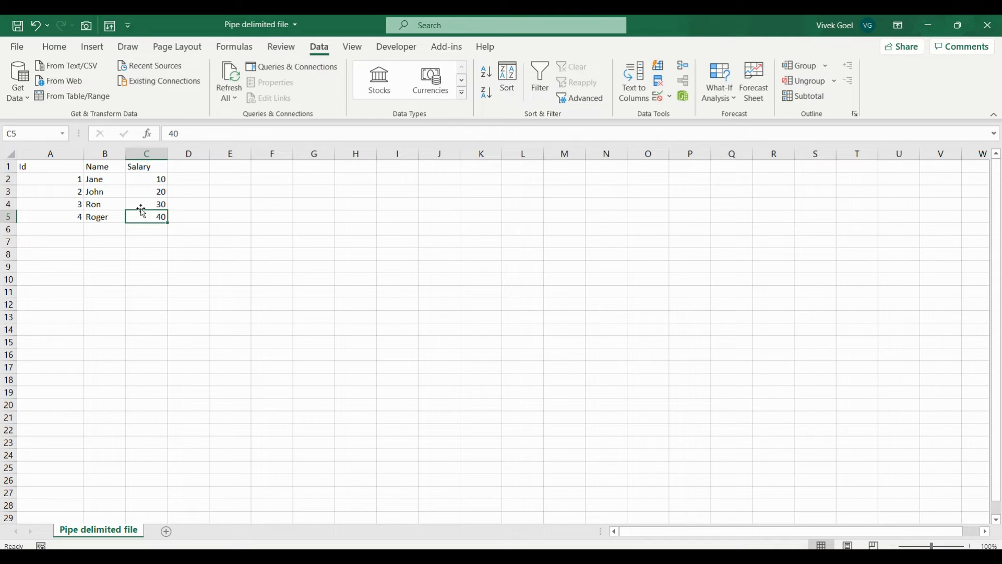
# Step: Add header filters and narrow the Name column to John's row, then move to the sales sheet
pyautogui.click(540, 73)
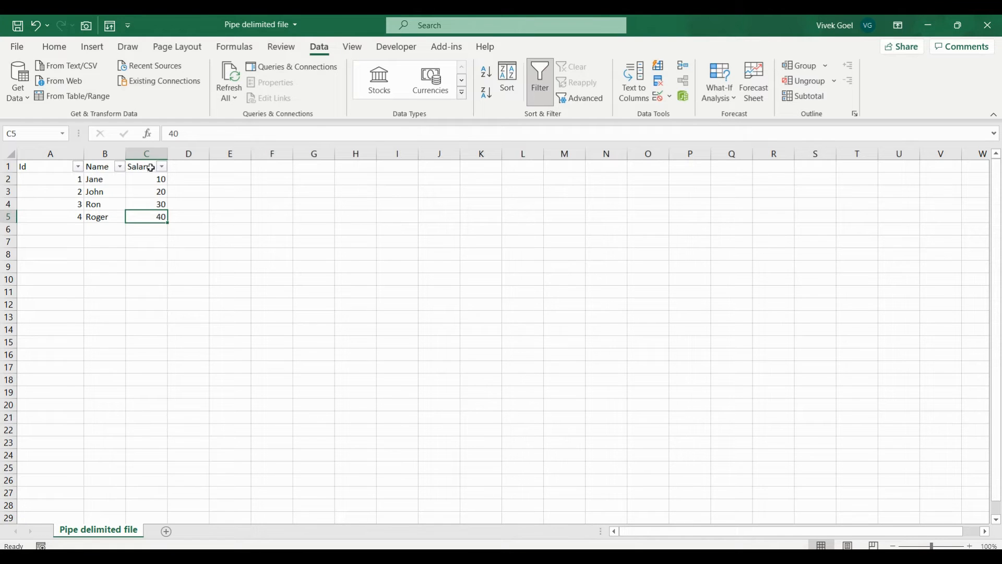
pyautogui.moveTo(121, 169)
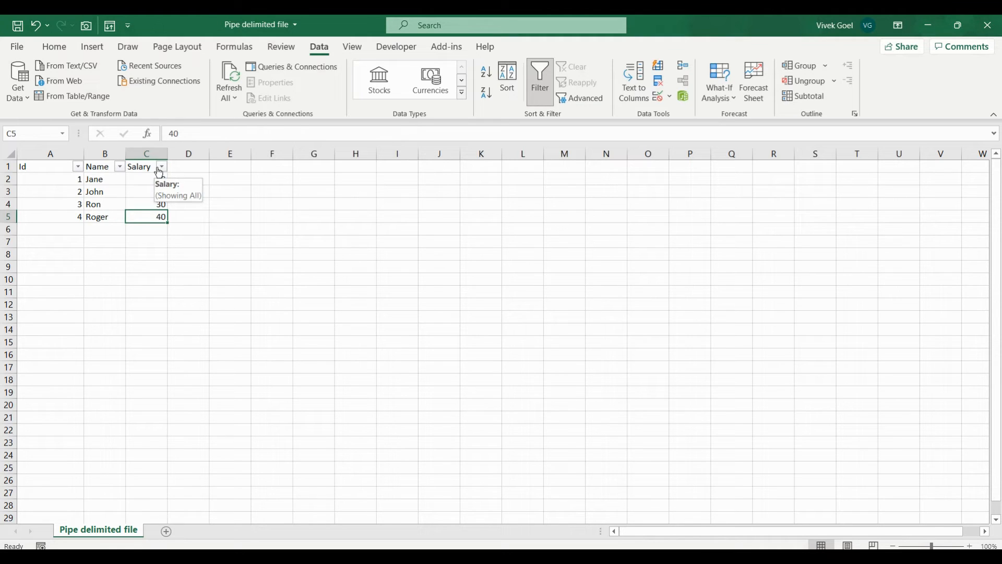
pyautogui.click(119, 166)
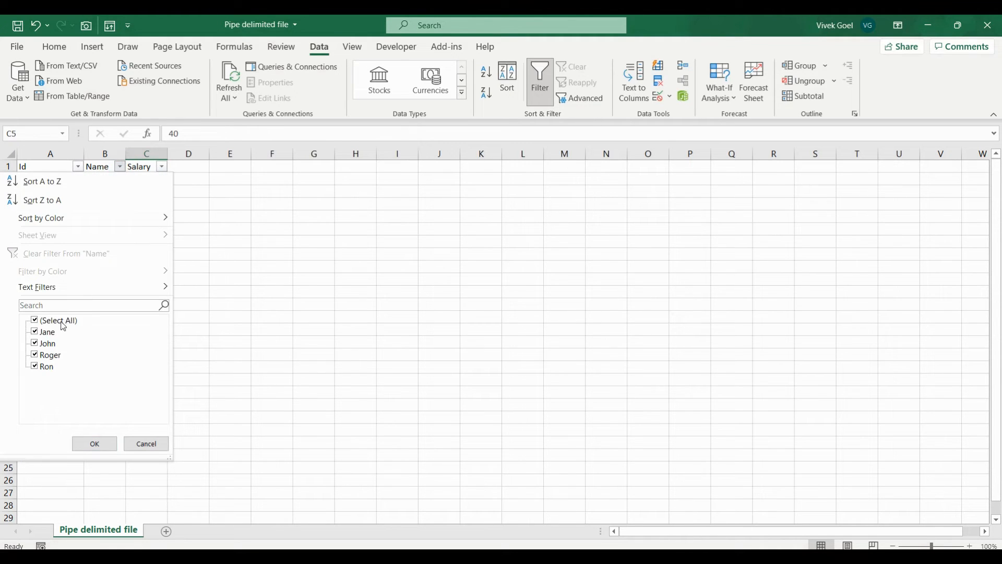
pyautogui.click(94, 442)
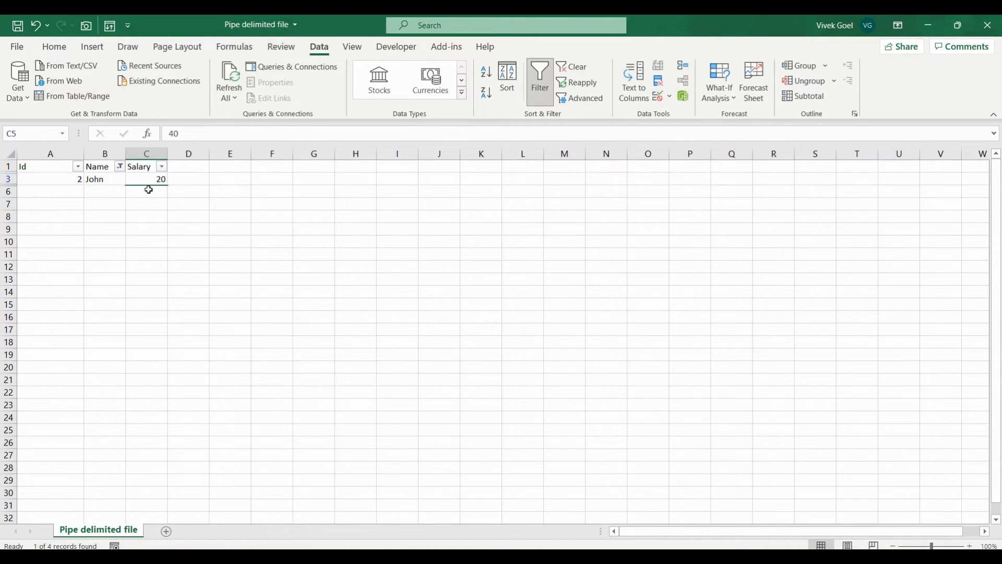
pyautogui.click(181, 530)
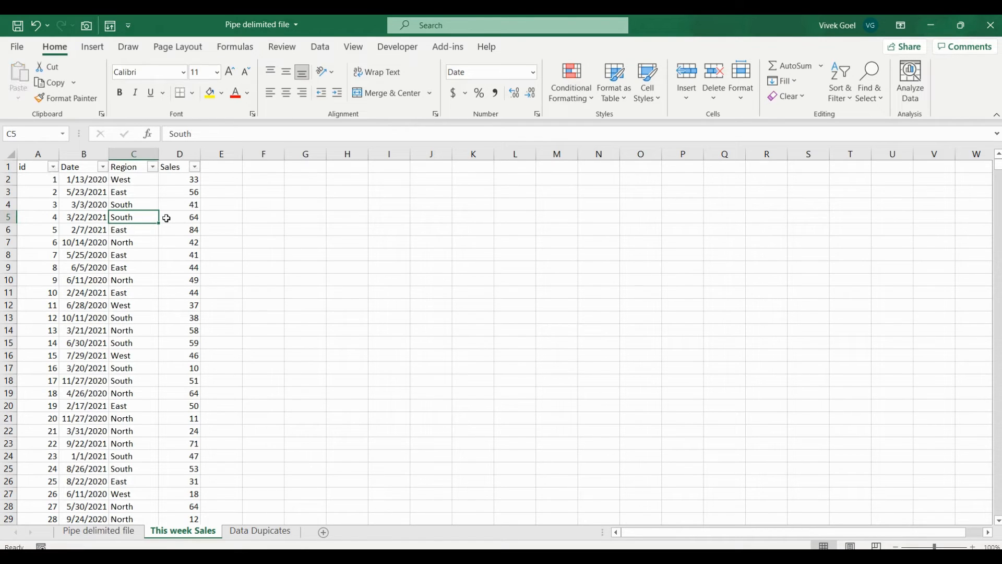
pyautogui.moveTo(177, 175)
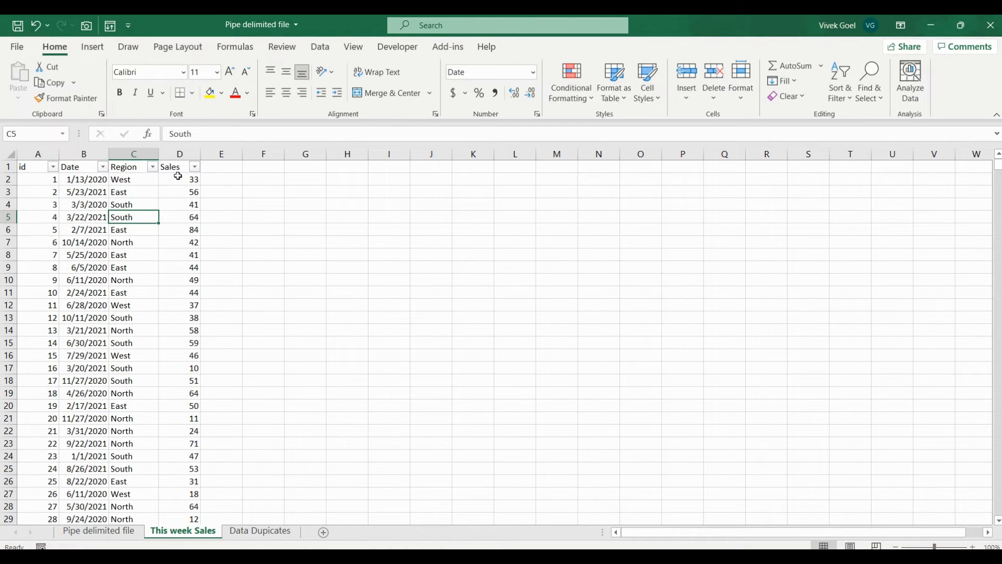
pyautogui.moveTo(152, 167)
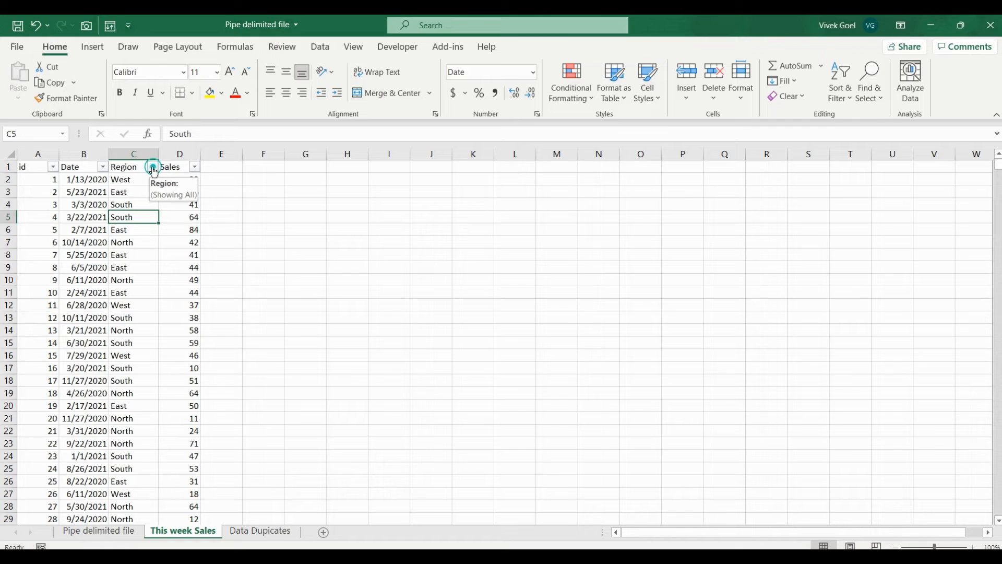
# Step: Select the Sales column of the filtered sheet to read average 41 and sum 205 in the status bar
pyautogui.click(103, 166)
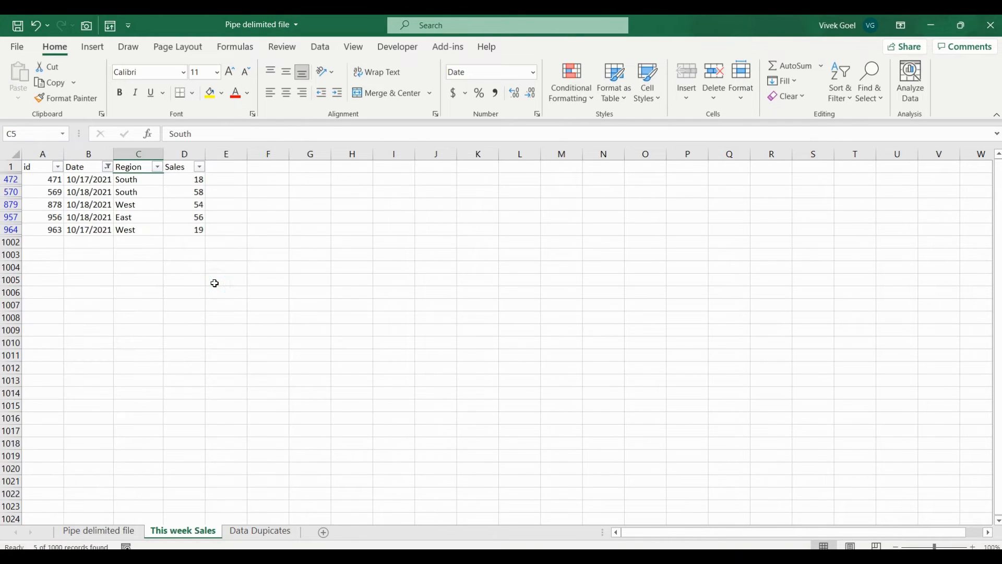
pyautogui.click(183, 154)
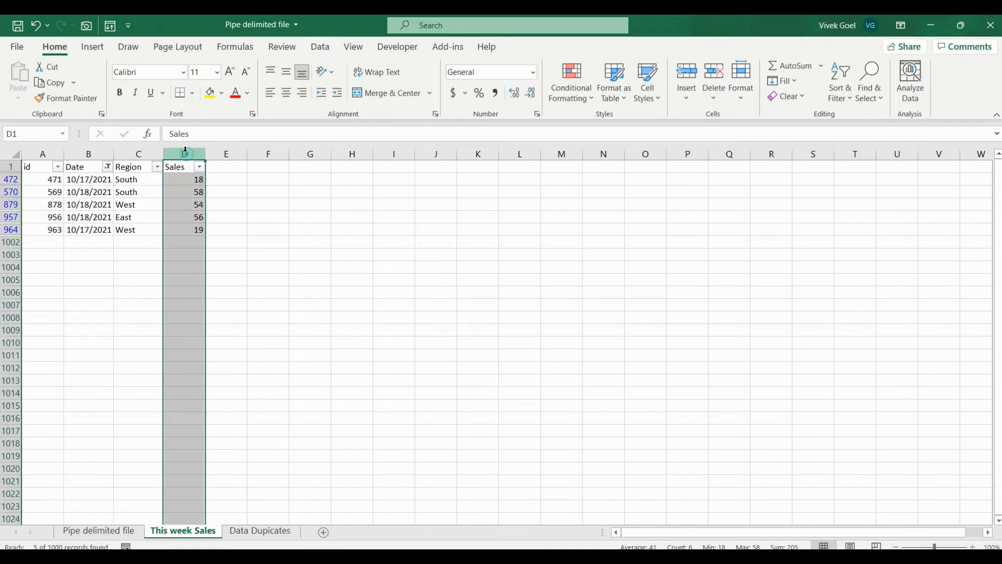
pyautogui.moveTo(782, 561)
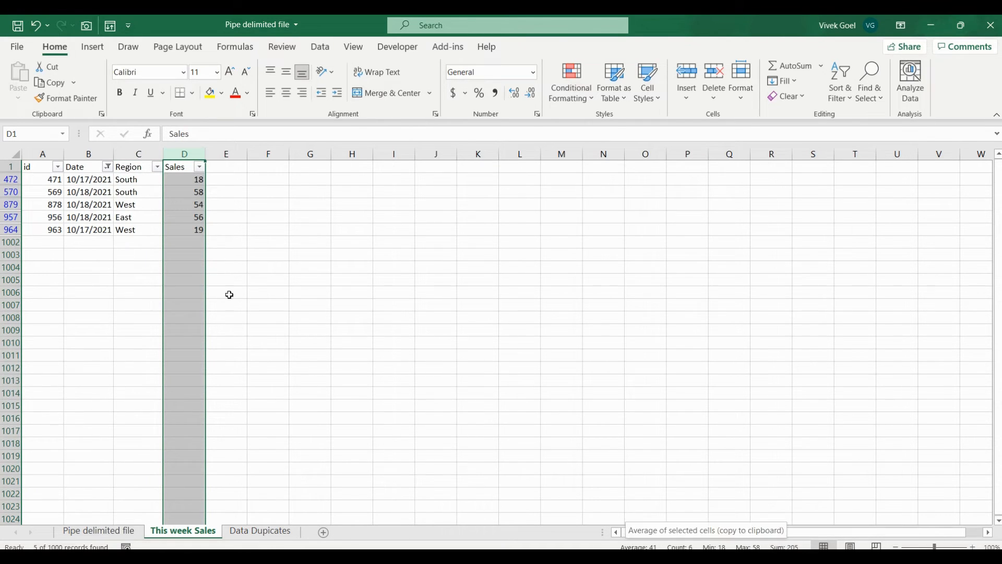
pyautogui.moveTo(206, 329)
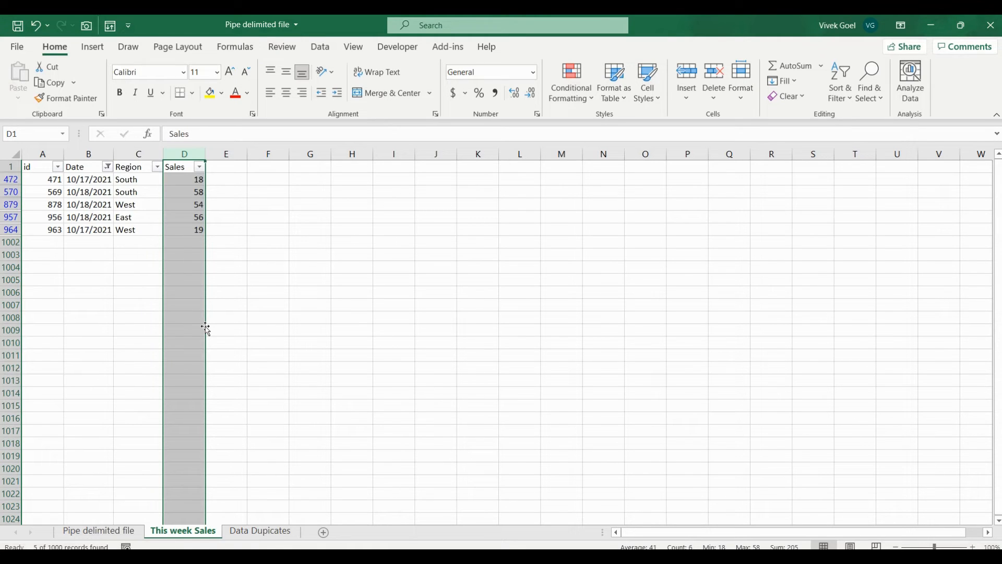
pyautogui.moveTo(252, 543)
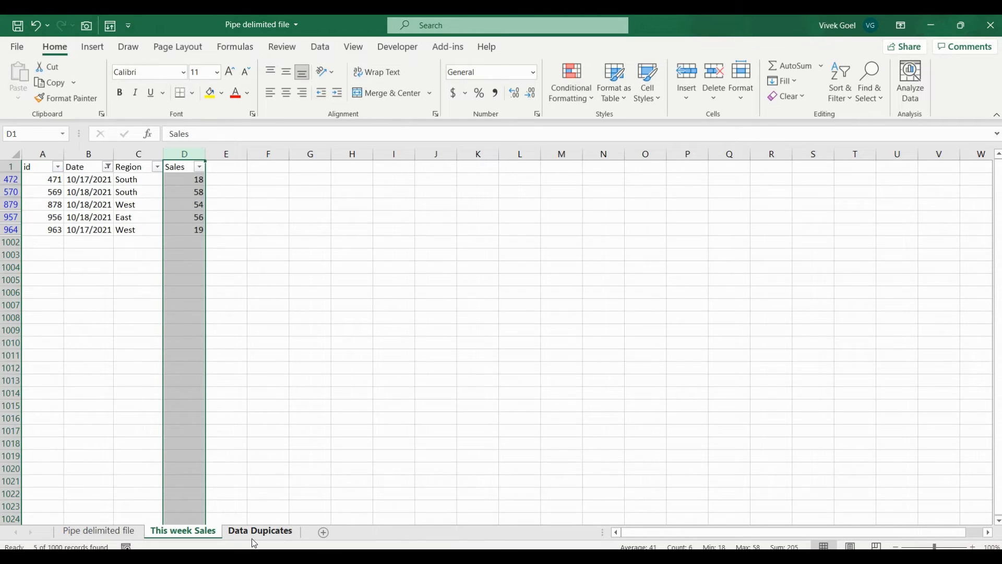
# Step: On the Data Dupicates sheet, select the whole A1:C6 Id, Name, Salary table
pyautogui.click(260, 531)
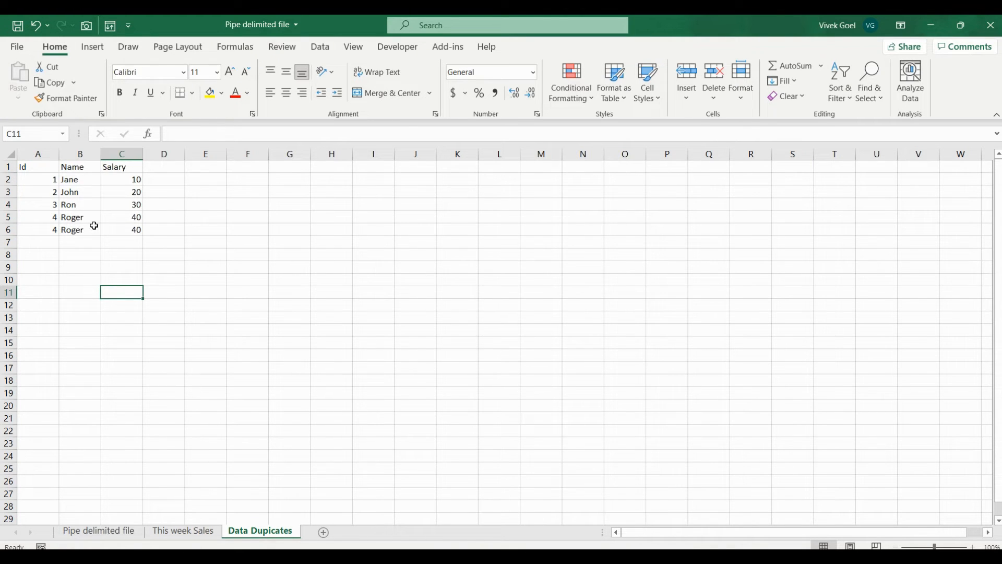
pyautogui.click(121, 230)
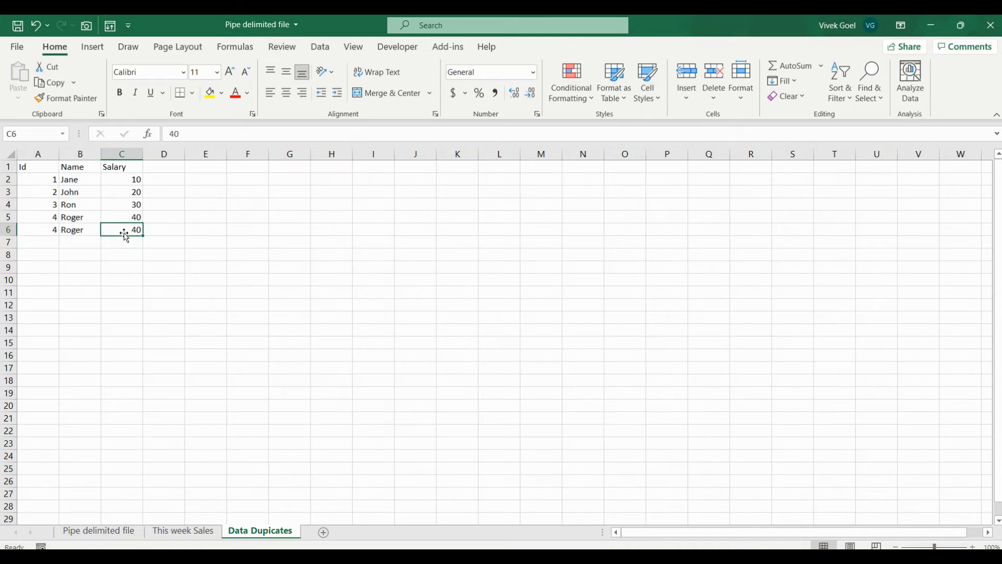
pyautogui.moveTo(38, 167); pyautogui.dragTo(121, 230)
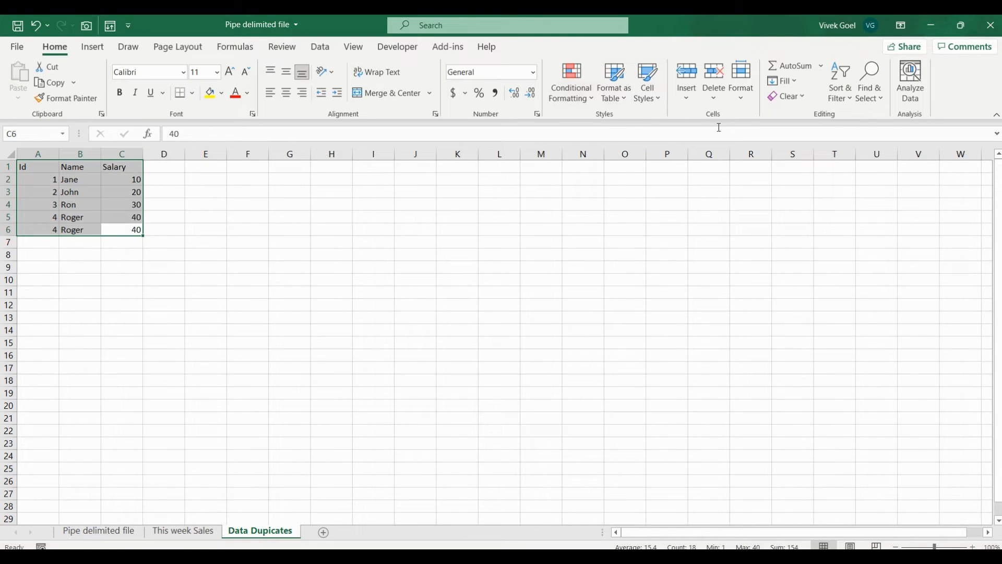
pyautogui.click(320, 47)
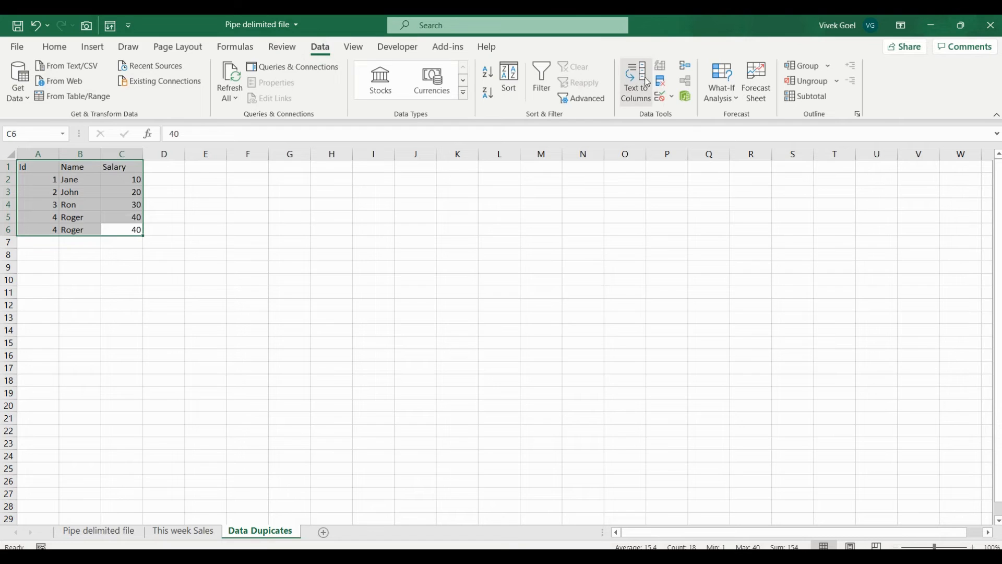
# Step: Remove duplicates across all columns, dropping the repeated Roger row to leave four unique rows
pyautogui.click(659, 81)
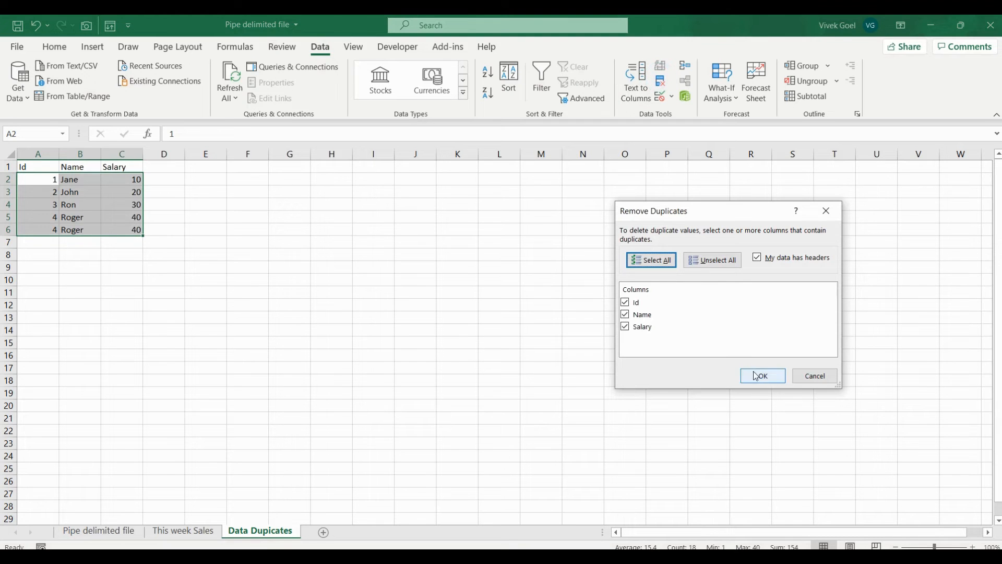
pyautogui.click(762, 375)
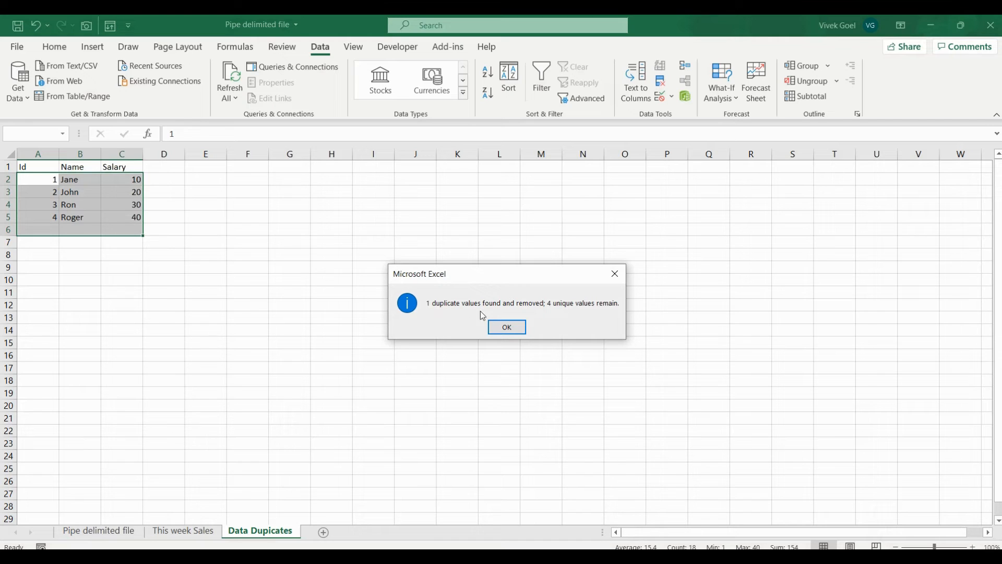
pyautogui.moveTo(525, 317)
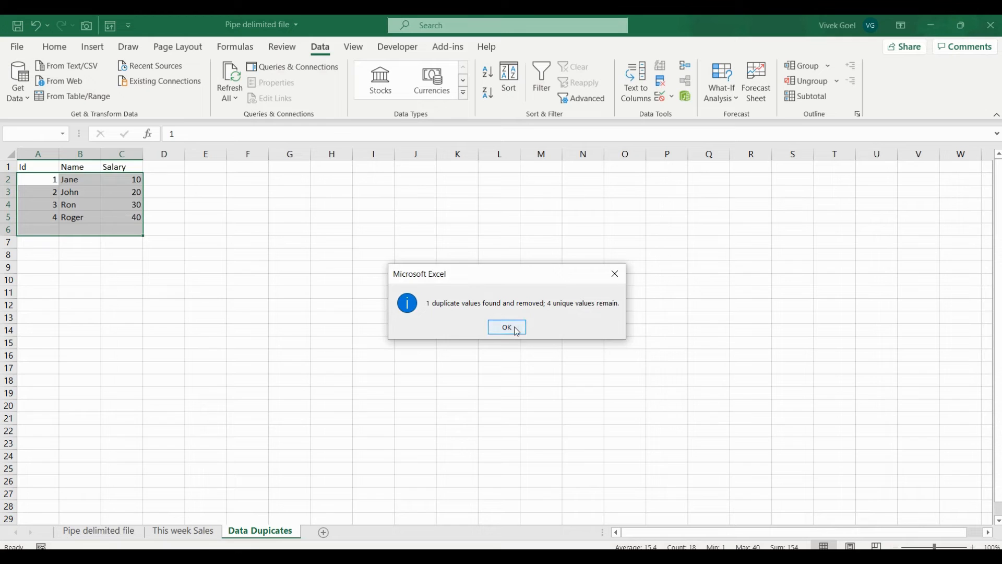
pyautogui.click(506, 326)
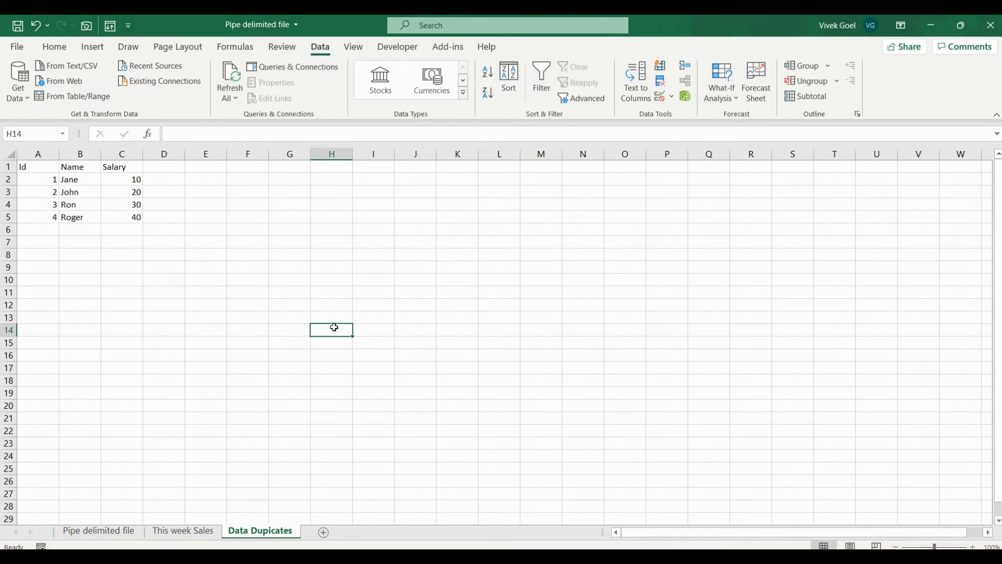
pyautogui.moveTo(314, 244)
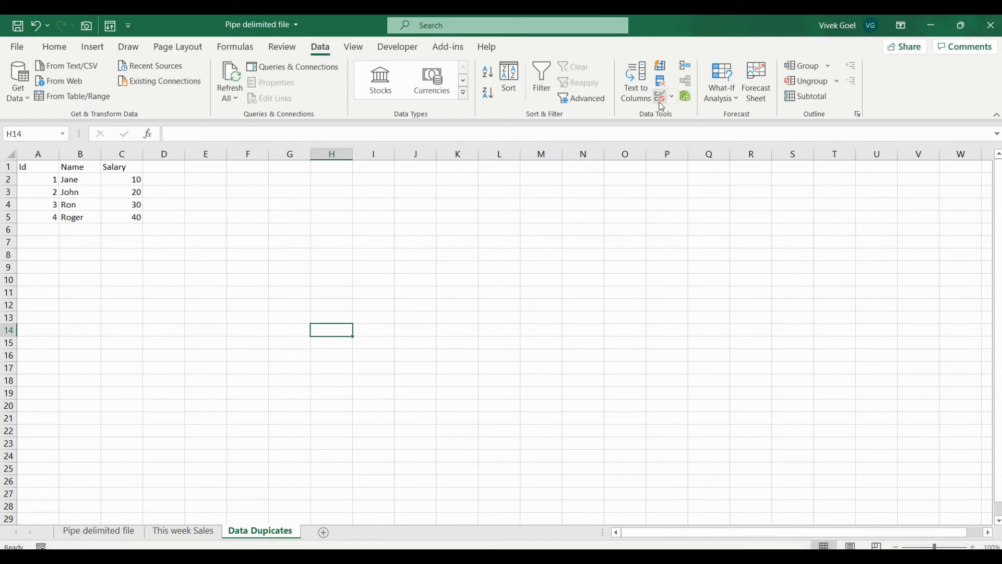
pyautogui.moveTo(660, 96)
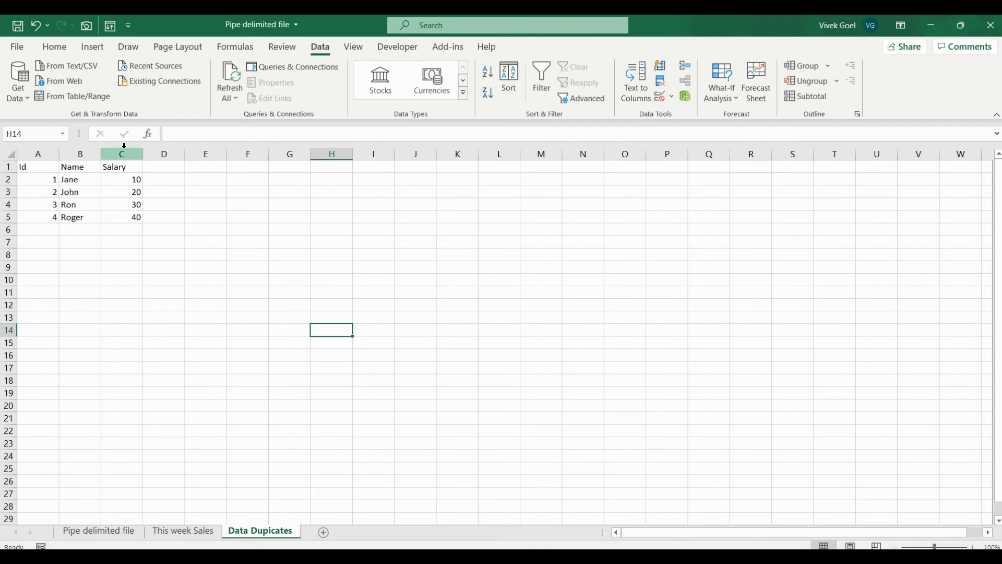
# Step: Validate the Salary column to whole numbers between 10 and 90
pyautogui.click(121, 154)
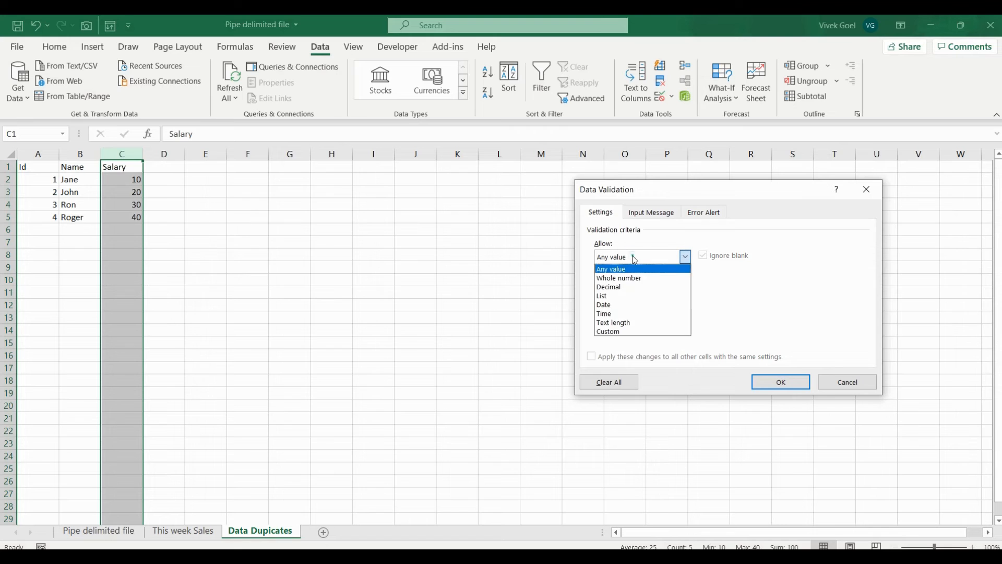
pyautogui.click(618, 278)
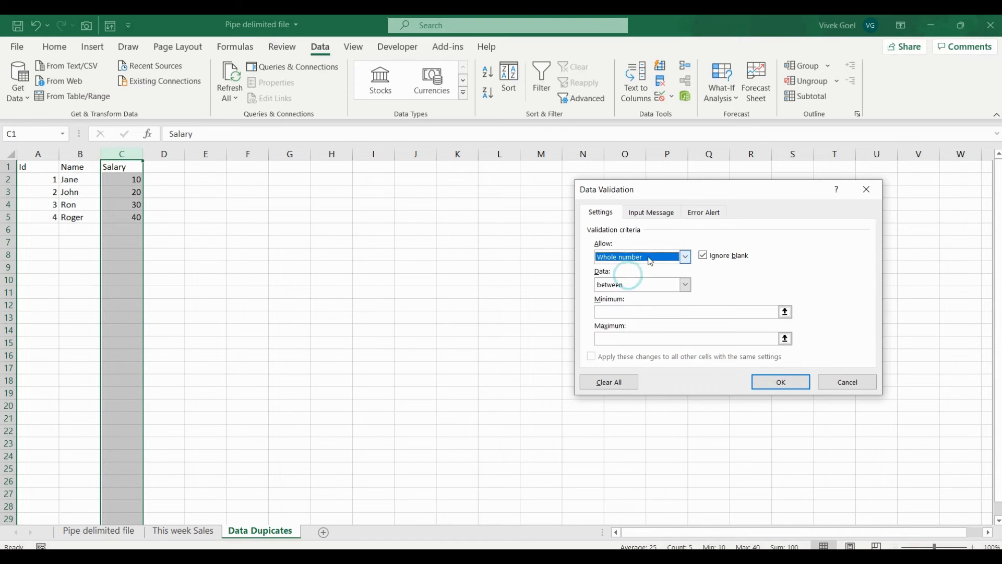
pyautogui.write('10')
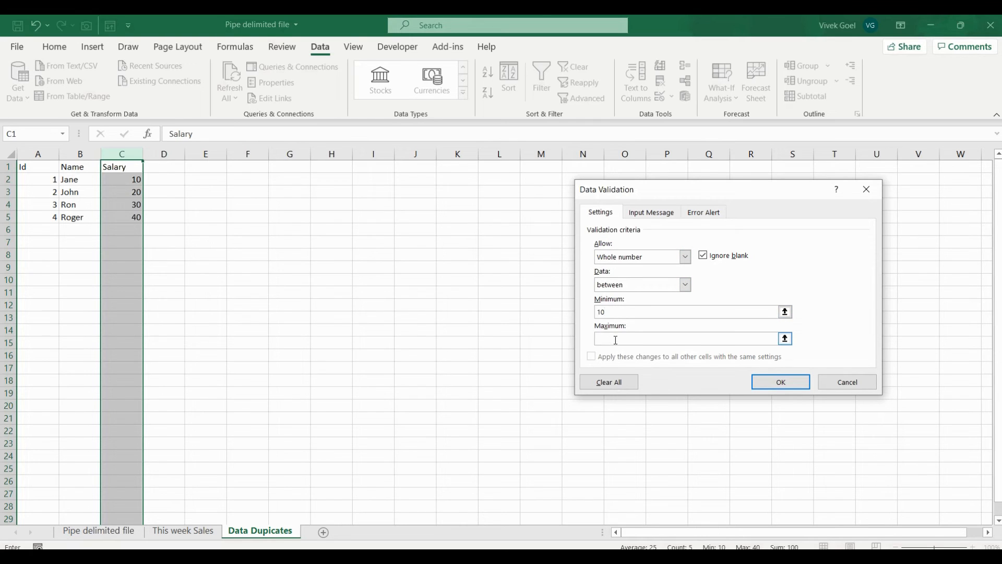
pyautogui.write('90')
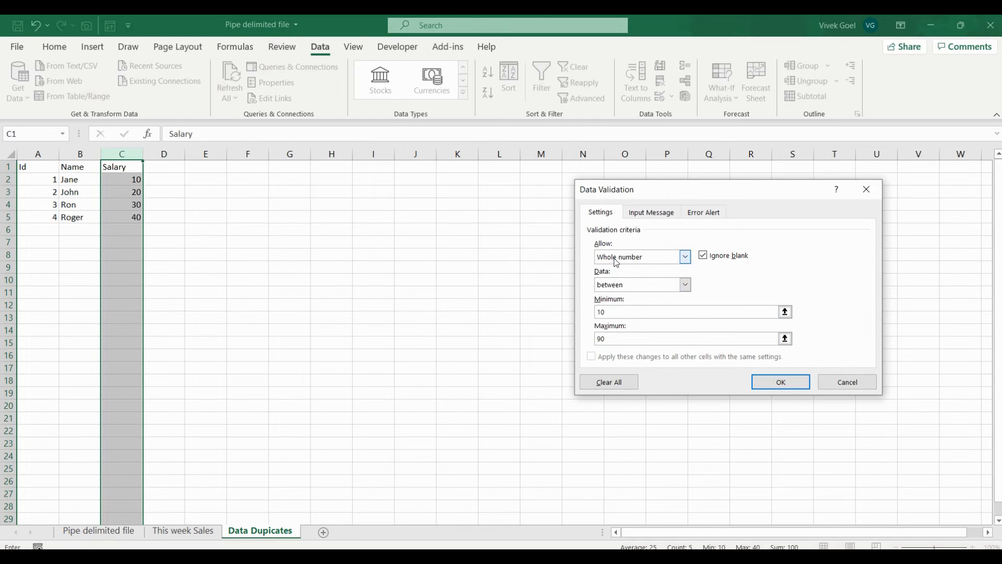
pyautogui.click(781, 382)
pyautogui.write('100')
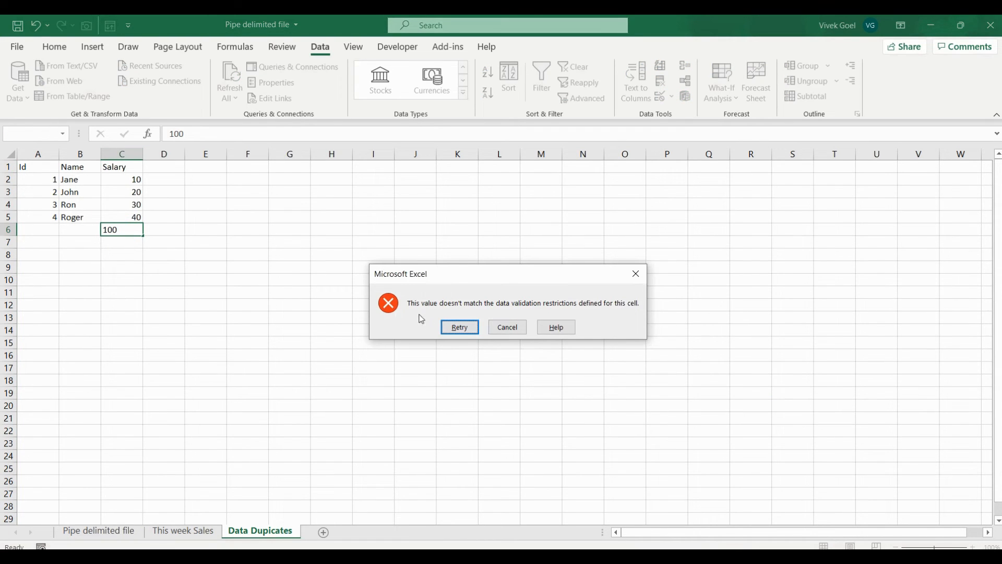
pyautogui.moveTo(498, 330)
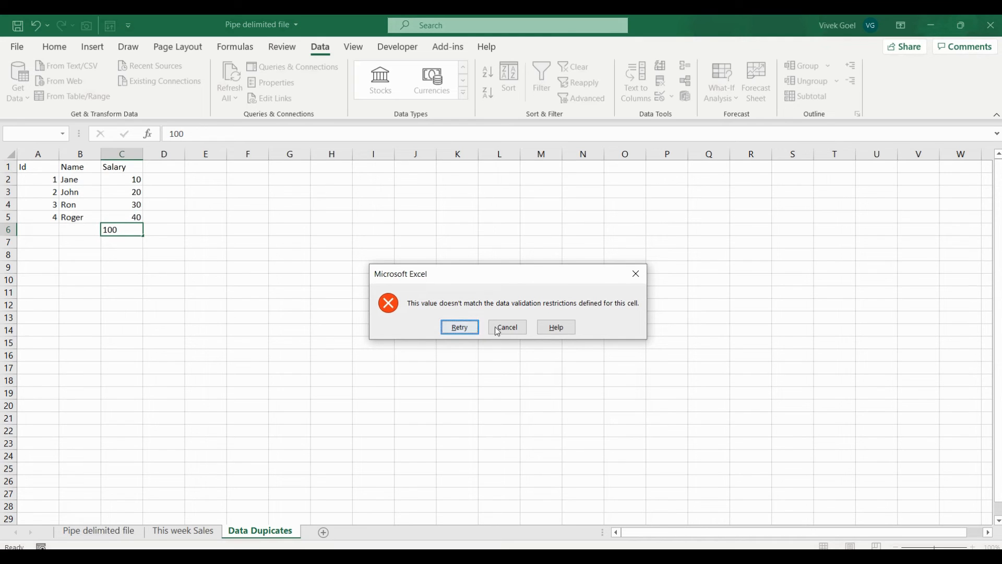
pyautogui.click(508, 327)
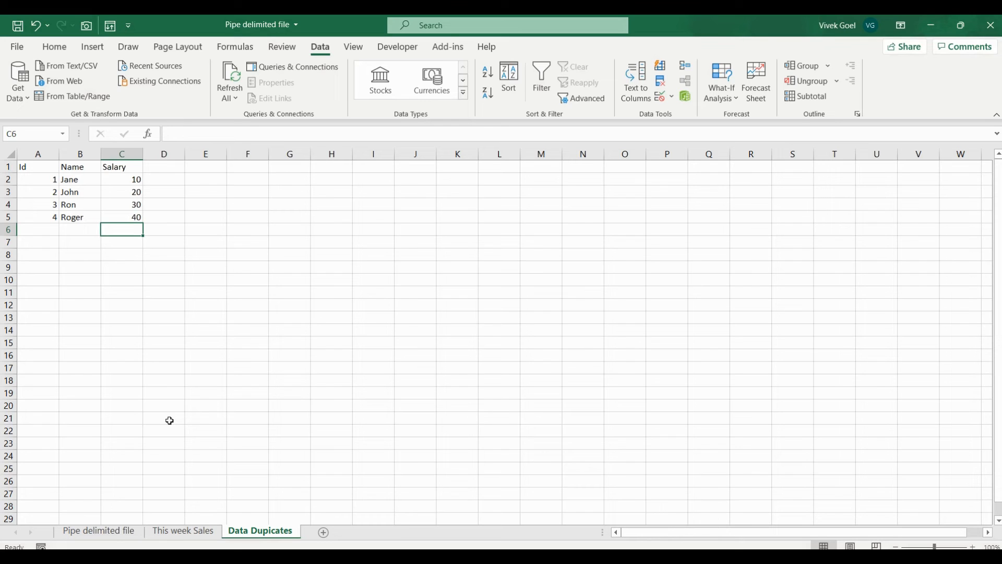
pyautogui.moveTo(633, 292)
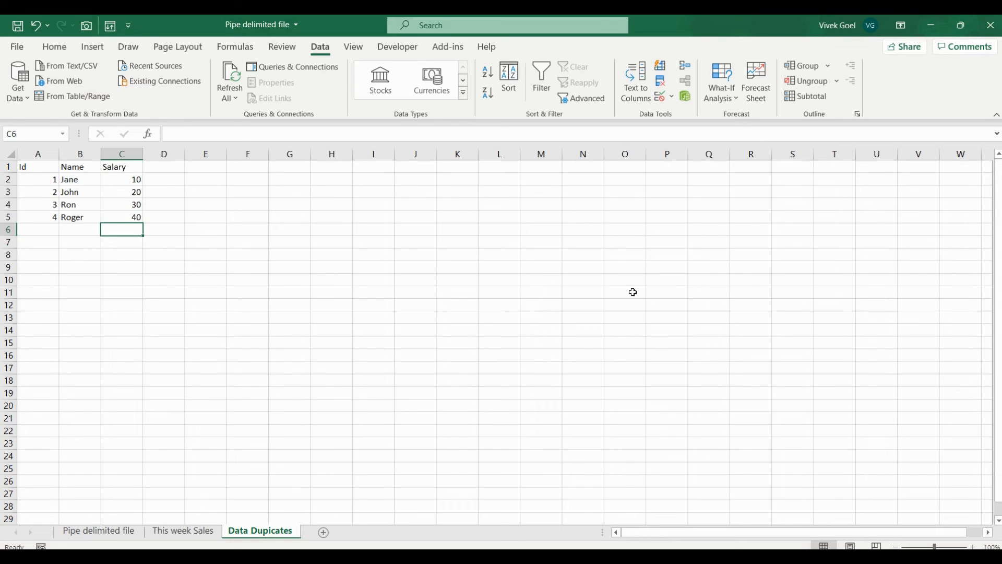
pyautogui.click(182, 531)
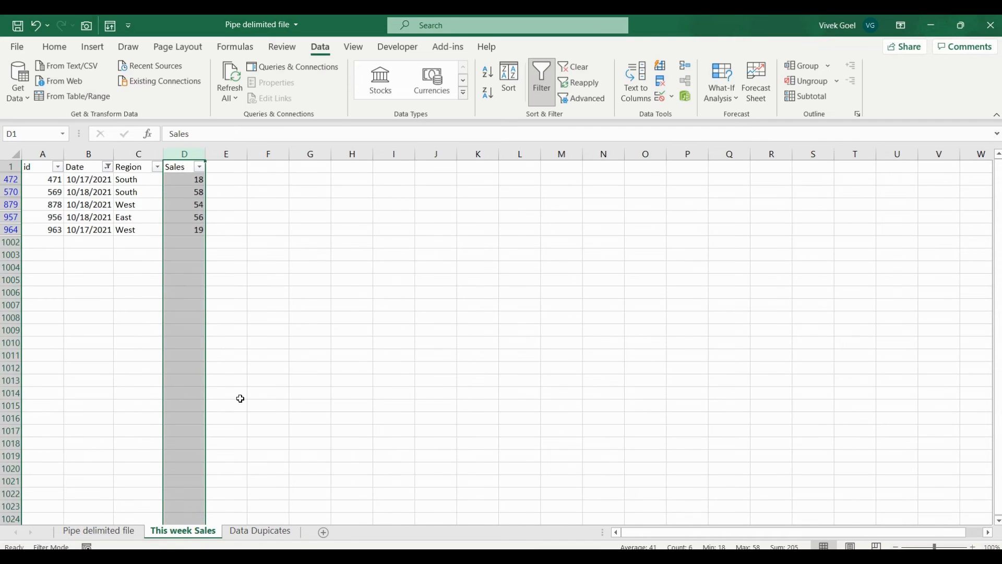
pyautogui.click(540, 78)
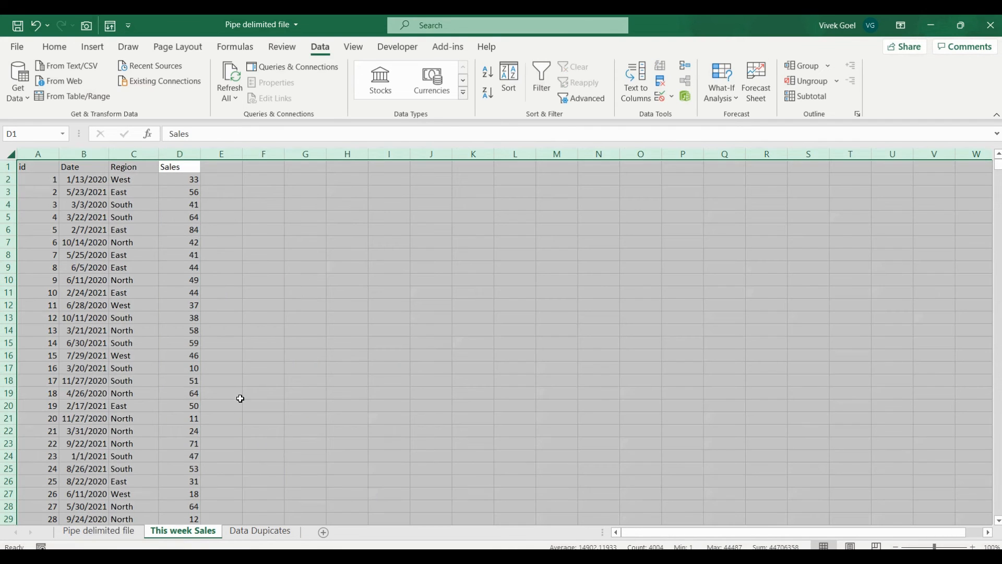
pyautogui.click(755, 75)
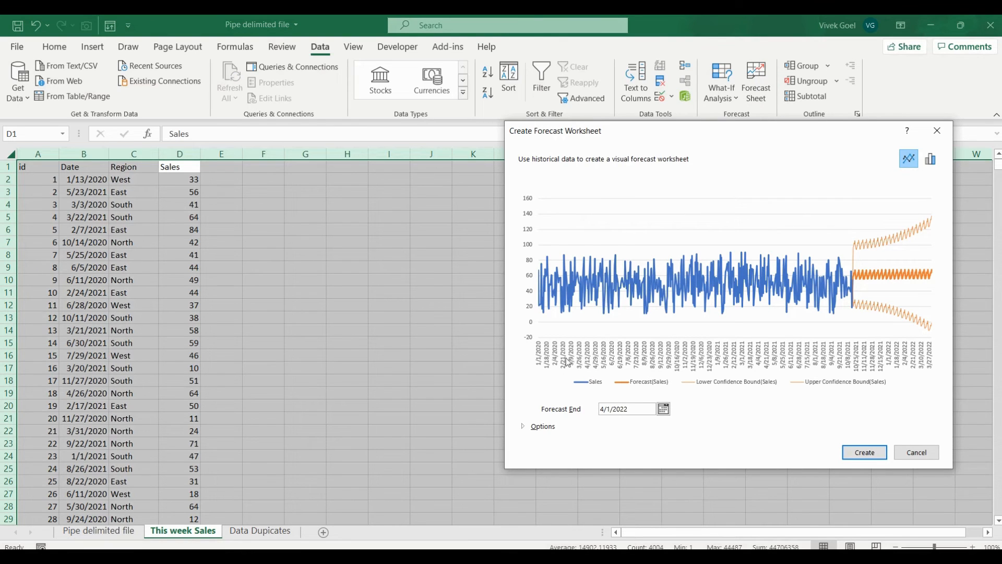
pyautogui.moveTo(898, 253)
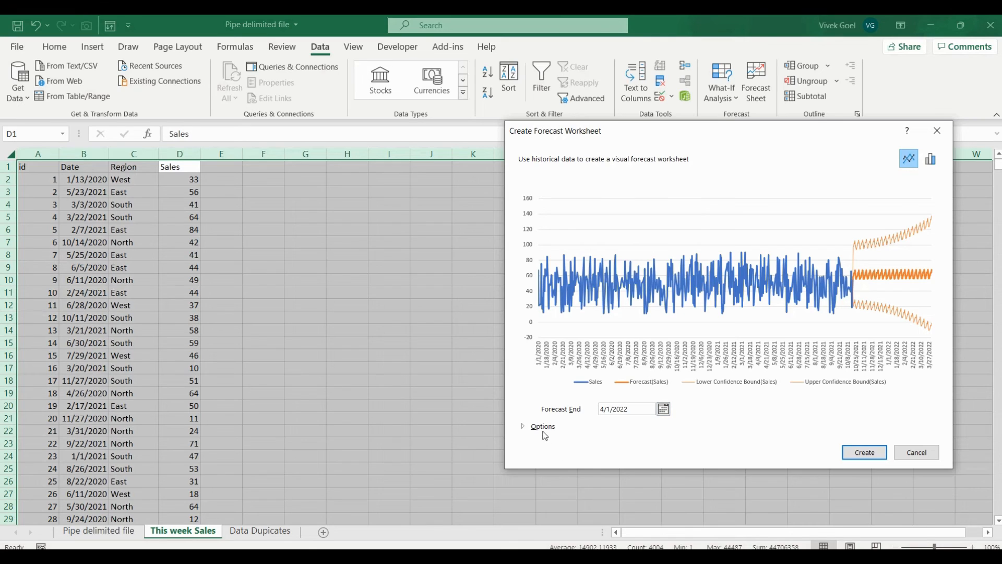
pyautogui.click(543, 426)
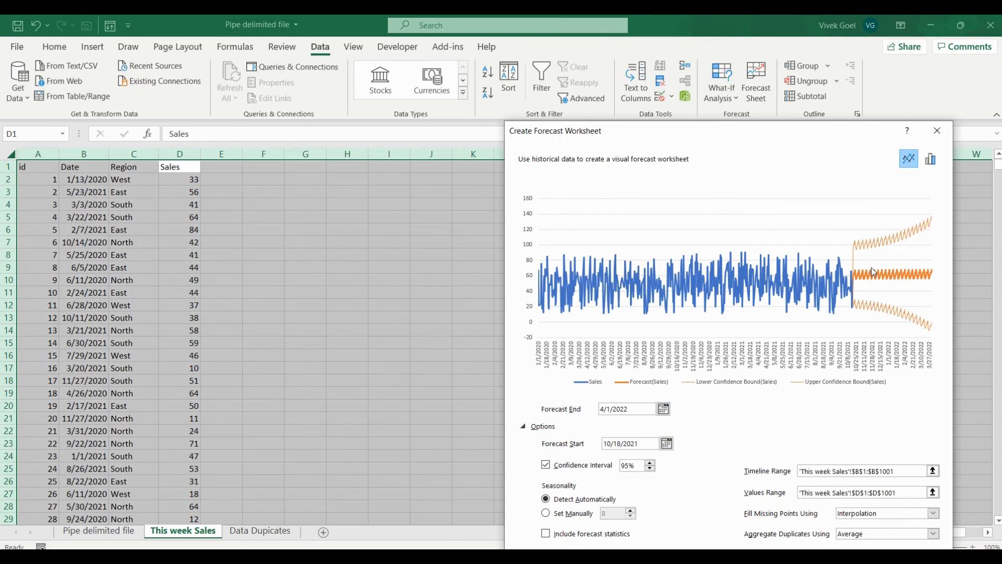
pyautogui.moveTo(889, 267)
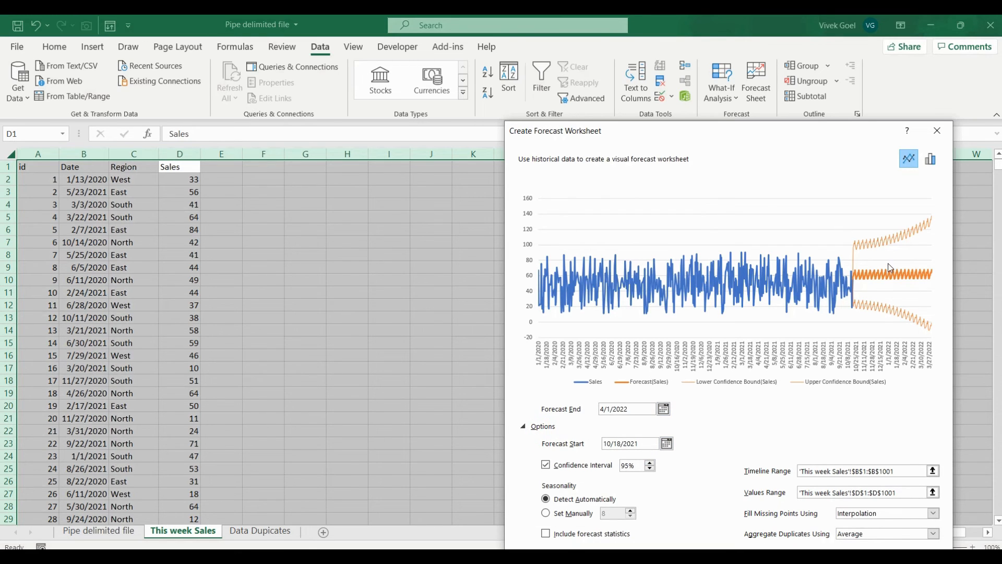
pyautogui.moveTo(645, 514)
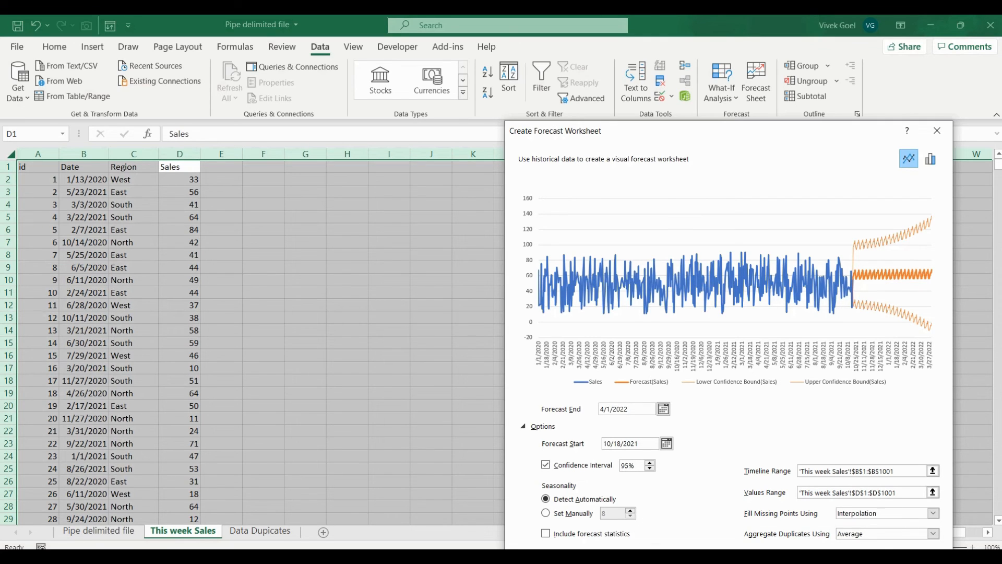
pyautogui.click(938, 130)
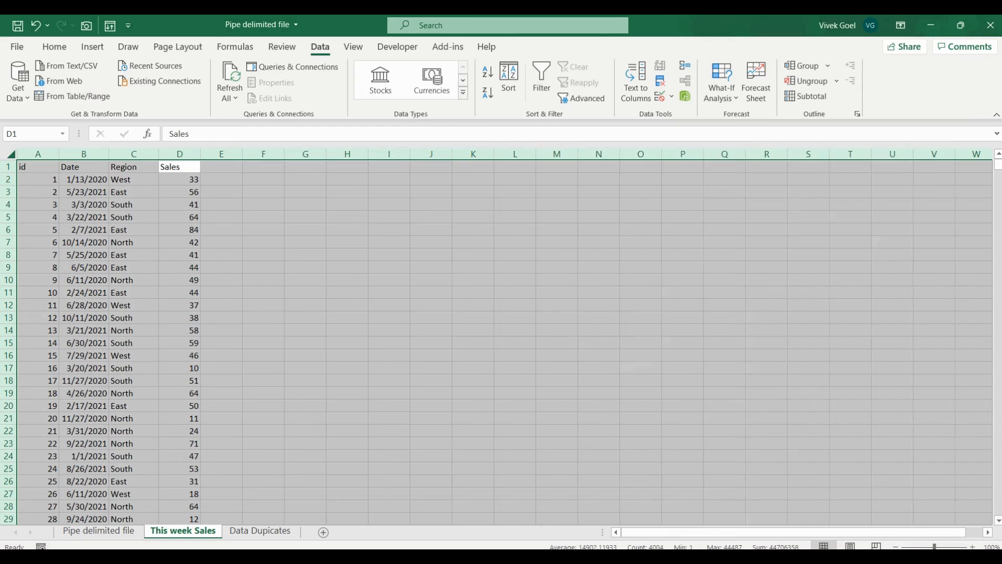
# Step: Enter ZIP 27401 as a geography record, insert area code and another field, then start typing covid below
pyautogui.click(513, 317)
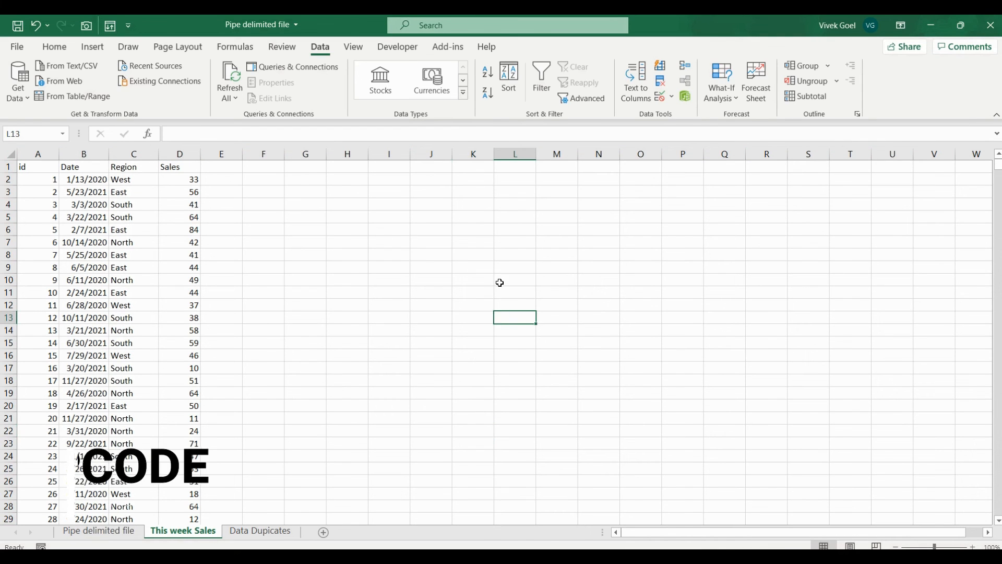
pyautogui.write('27401')
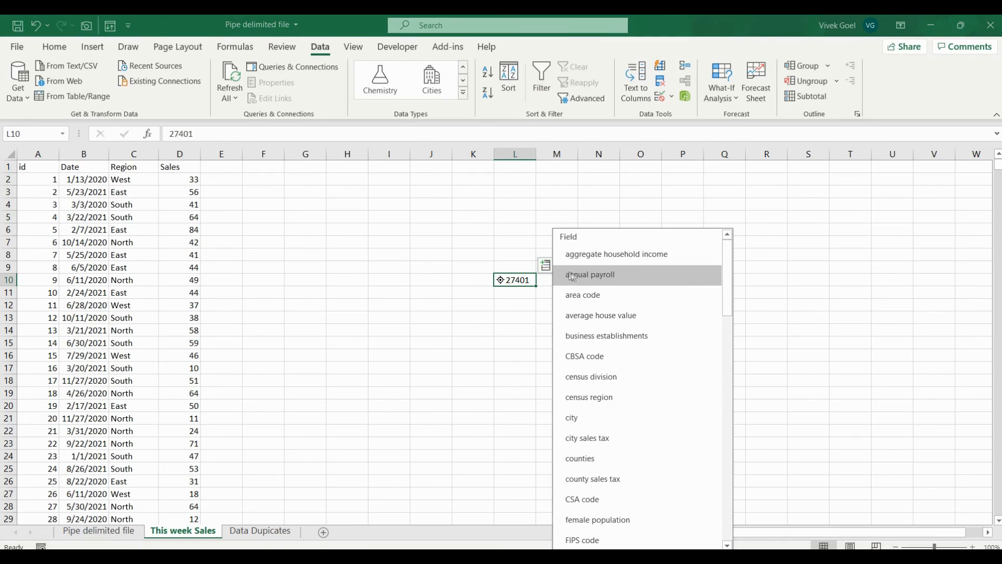
pyautogui.click(589, 275)
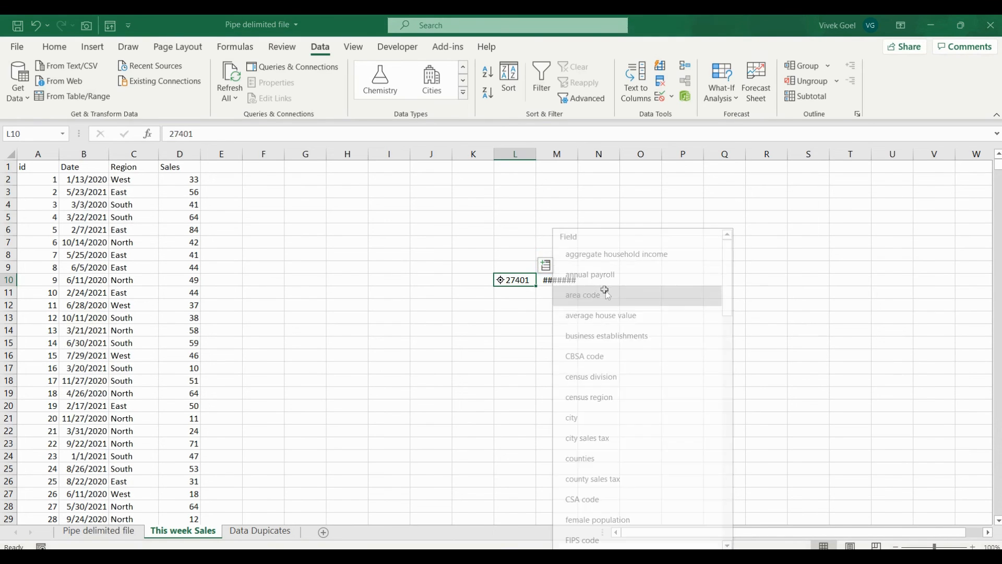
pyautogui.click(583, 295)
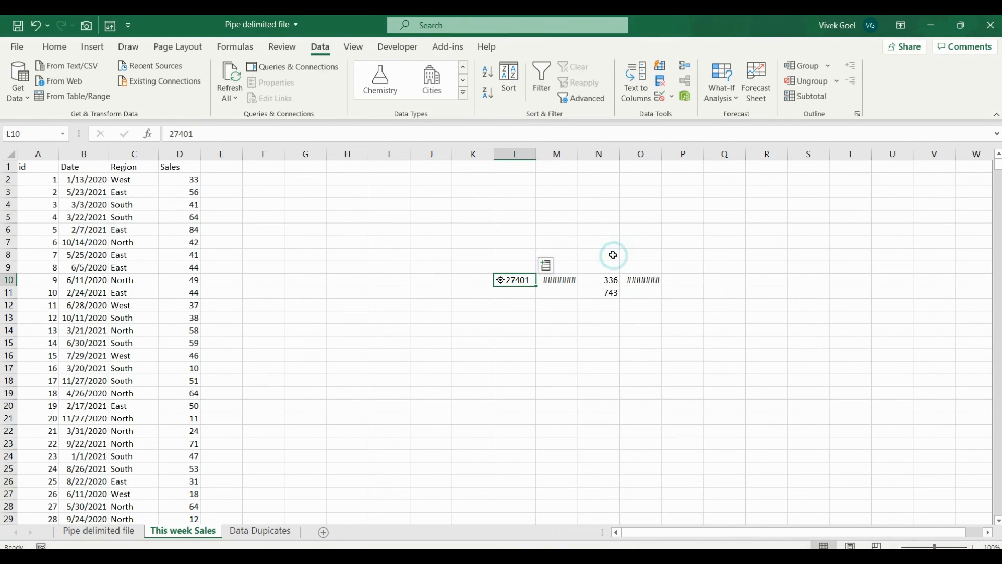
pyautogui.write('covid-19')
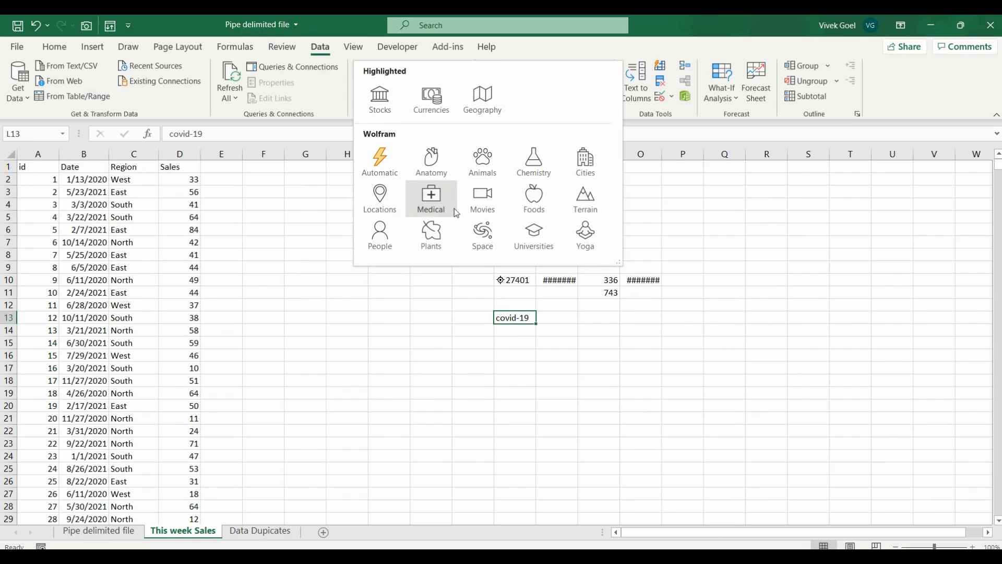
pyautogui.moveTo(482, 235)
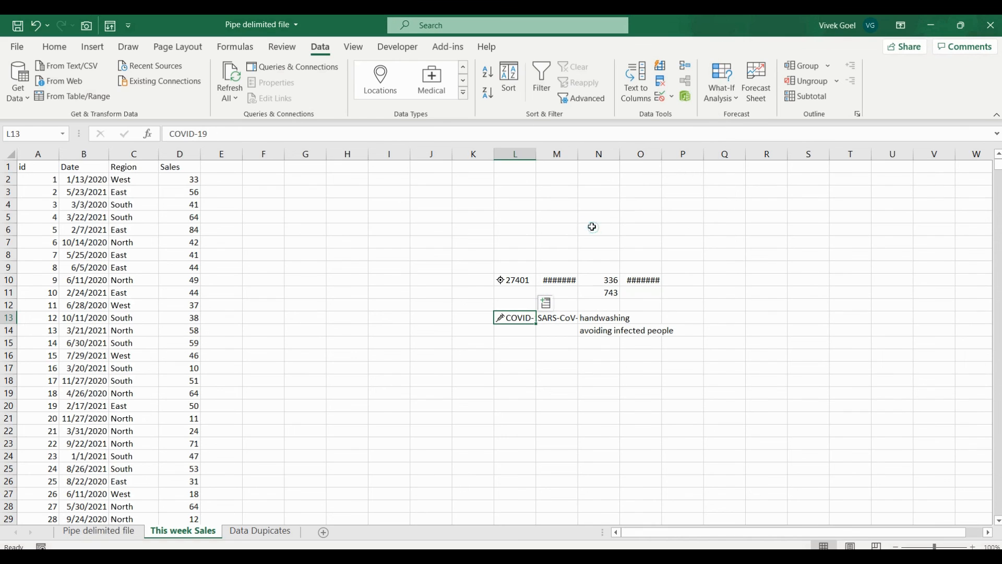
# Step: Insert further COVID-19 medical fields such as treatment and specialty beside L13
pyautogui.click(545, 303)
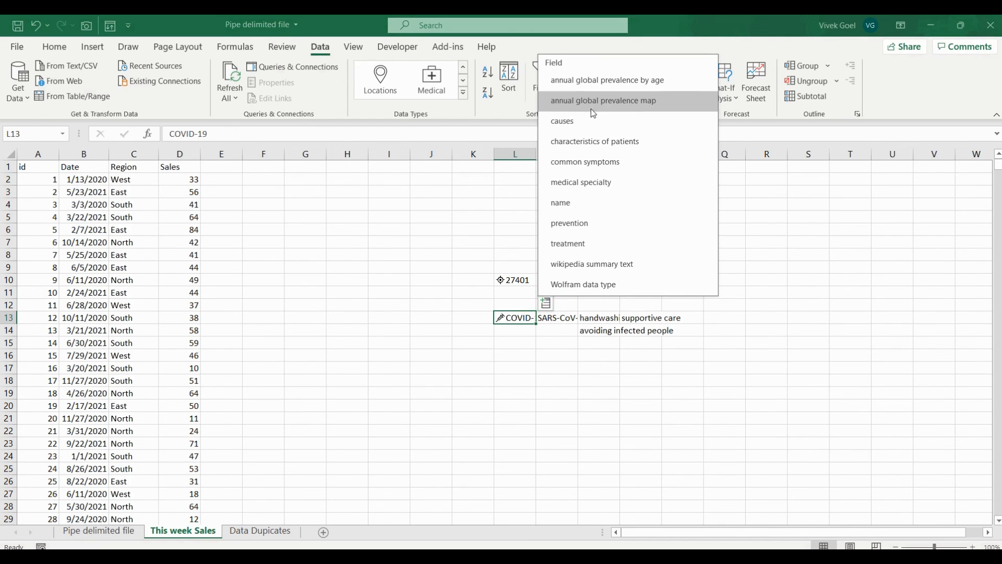
pyautogui.click(604, 101)
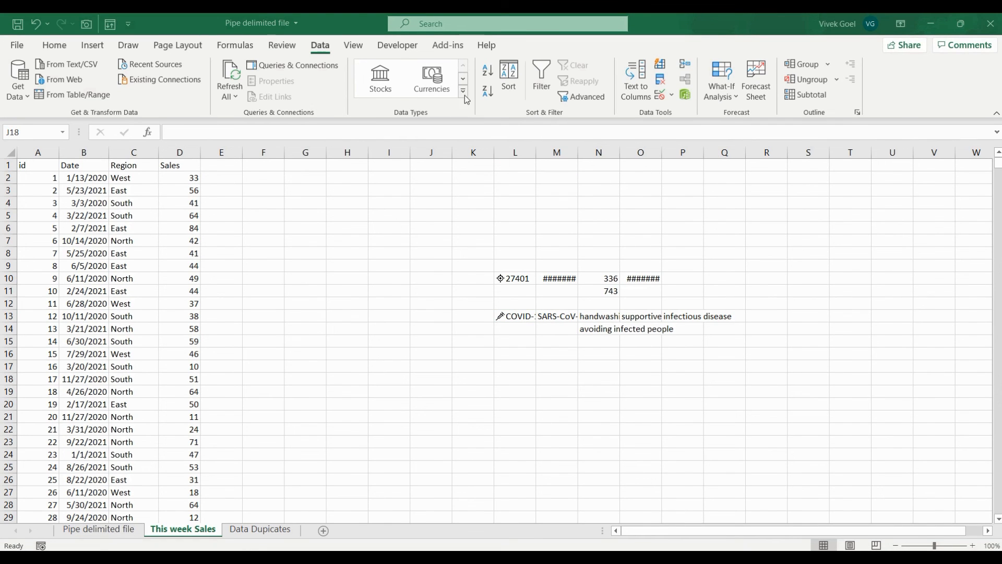
pyautogui.click(464, 88)
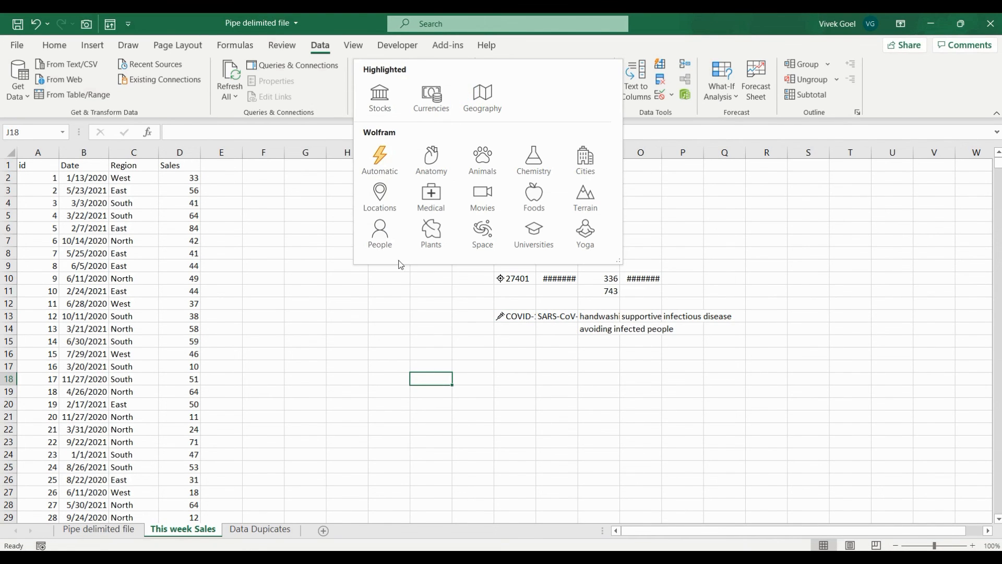
pyautogui.moveTo(394, 281)
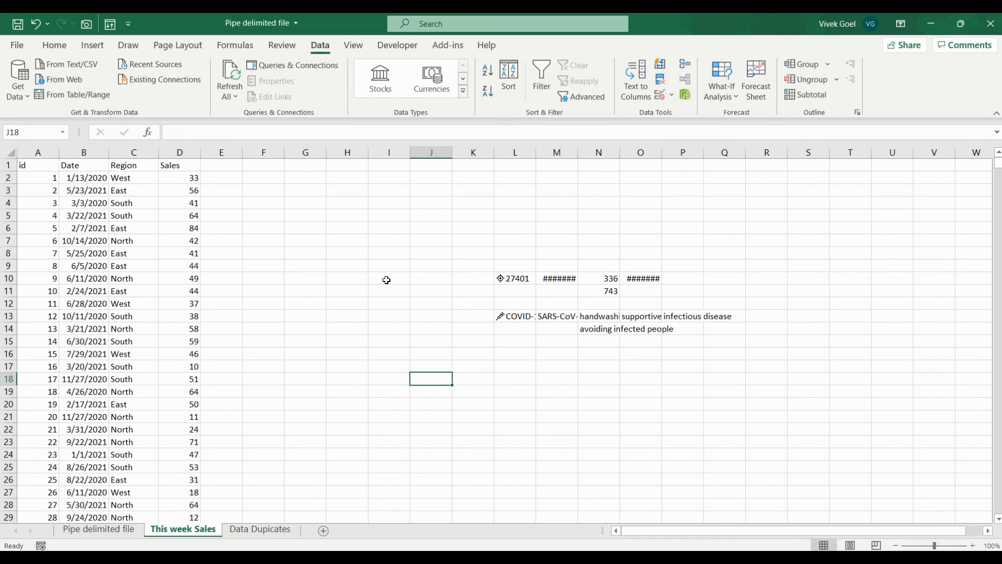
pyautogui.moveTo(425, 237)
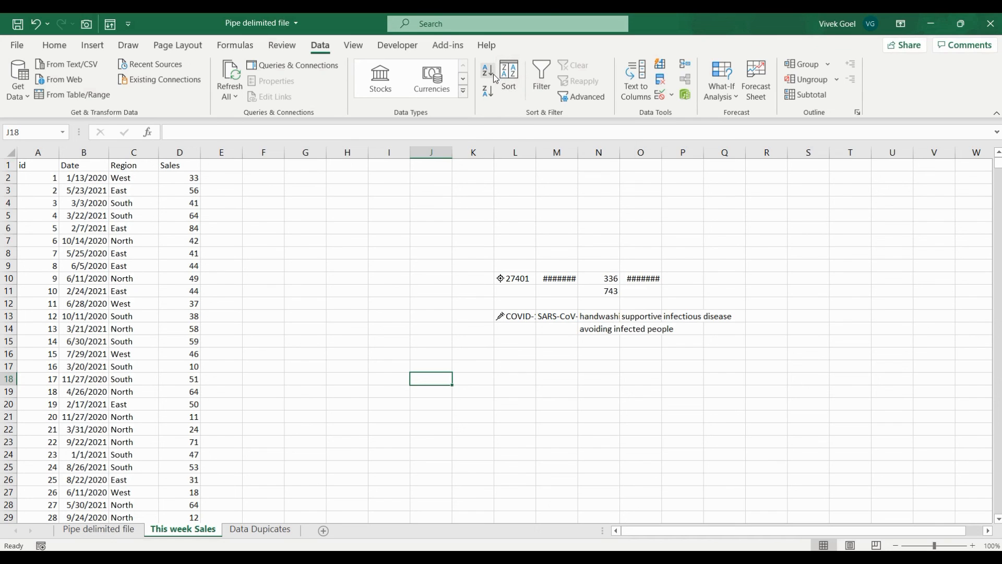
pyautogui.moveTo(510, 73)
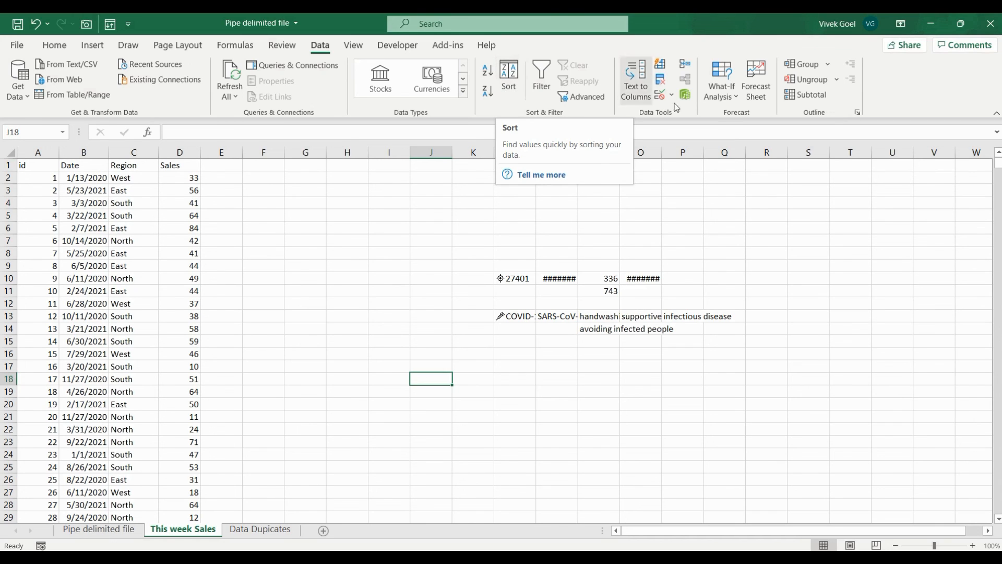
# Step: Show the What-If Analysis choices: Scenario Manager, Goal Seek and Data Table
pyautogui.click(720, 78)
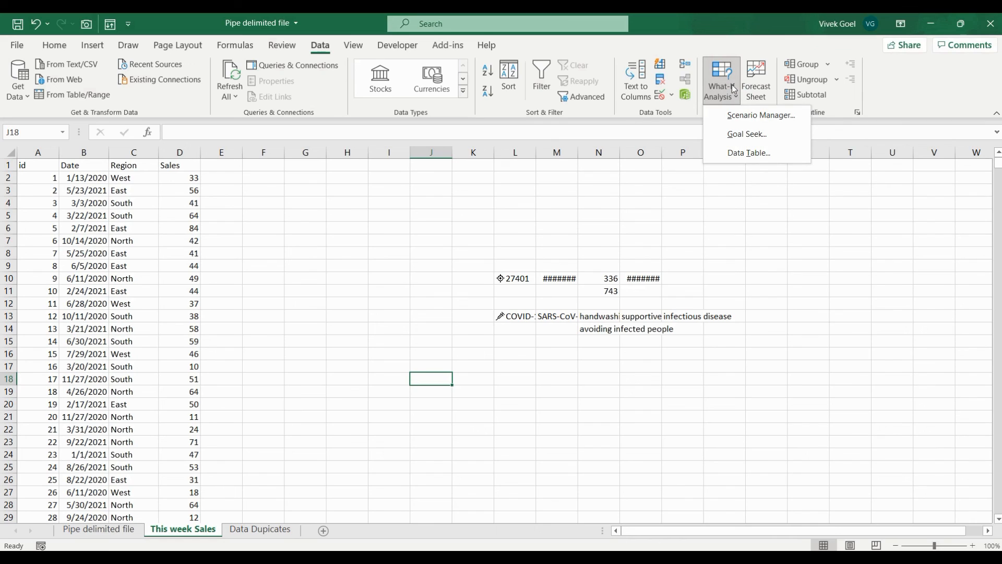
pyautogui.moveTo(743, 152)
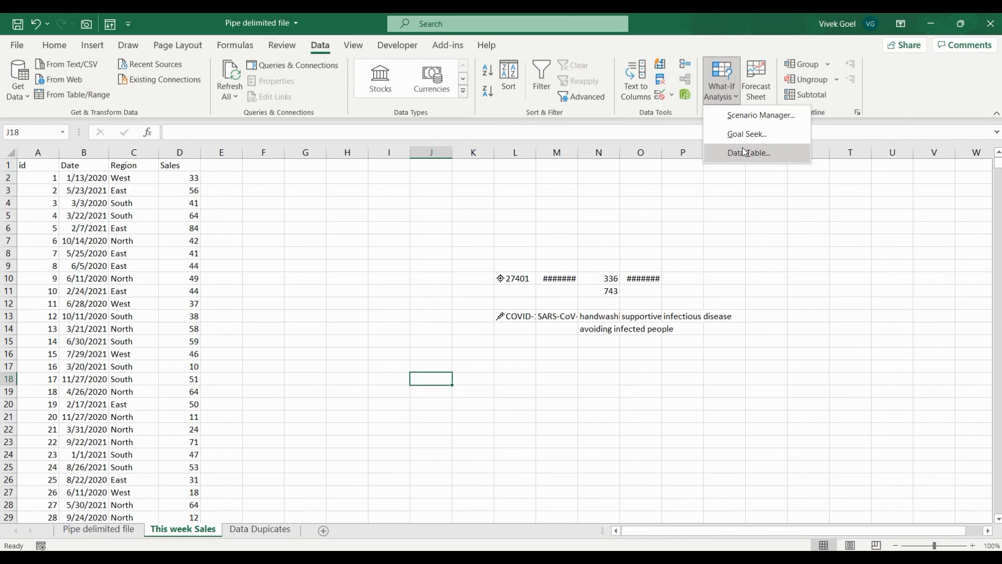
pyautogui.moveTo(747, 152)
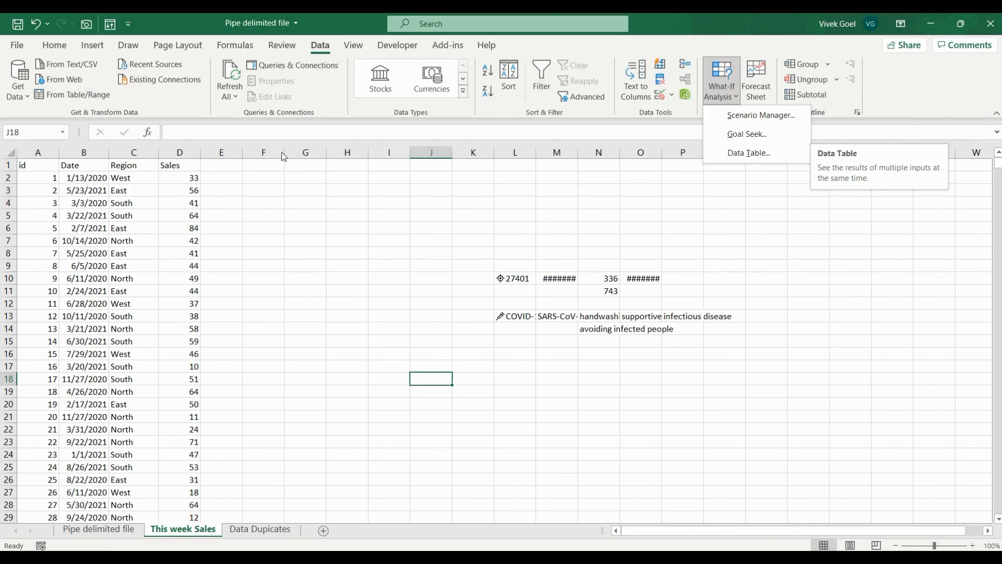